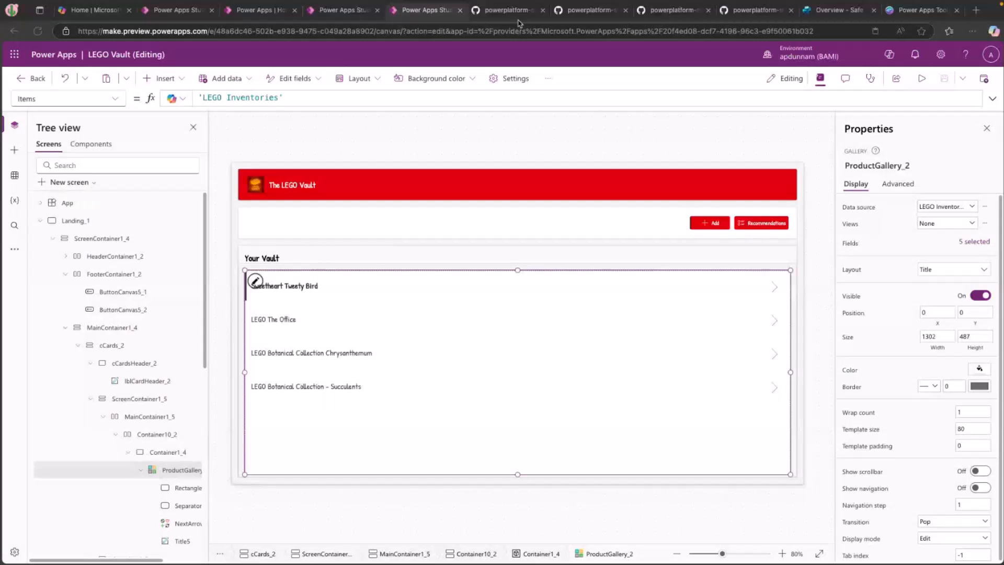
{"action": "mouse_move", "coordinate": [530, 31]}
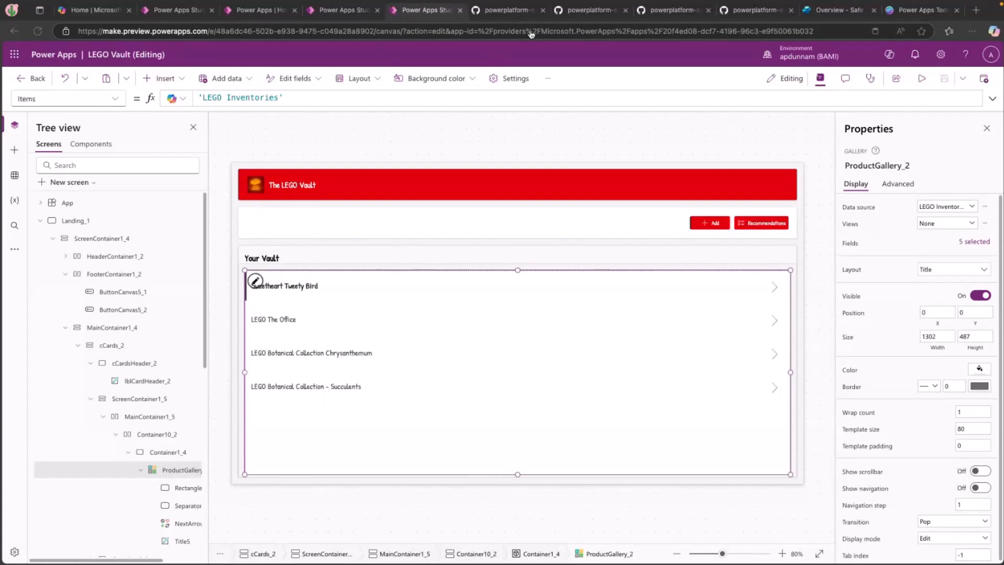
Step: Go to the powerplatform-snippets repo root in GitHub, then show the Safe Travels agent overview
{"action": "left_click", "coordinate": [505, 10]}
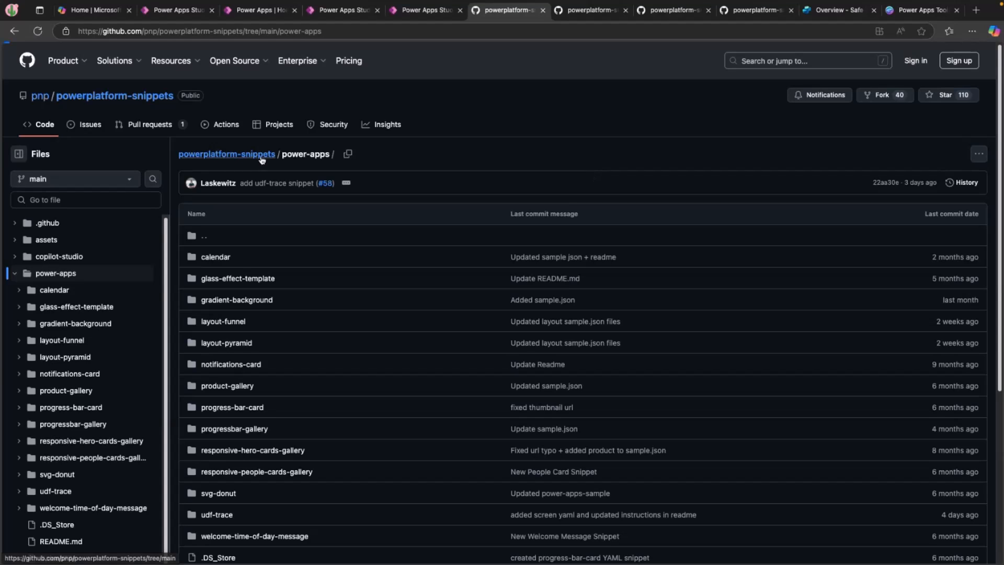
{"action": "left_click", "coordinate": [225, 154]}
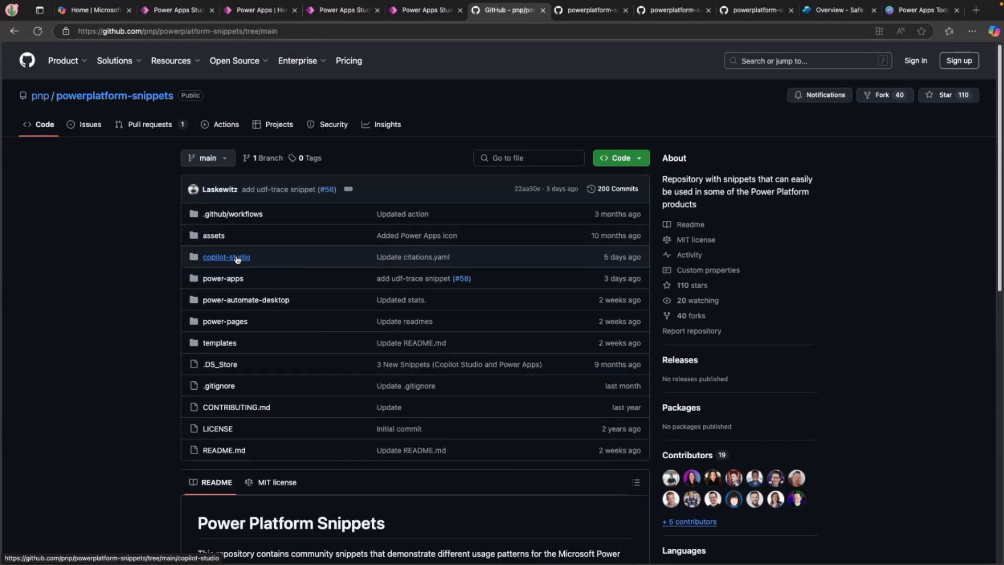
{"action": "left_click", "coordinate": [226, 257]}
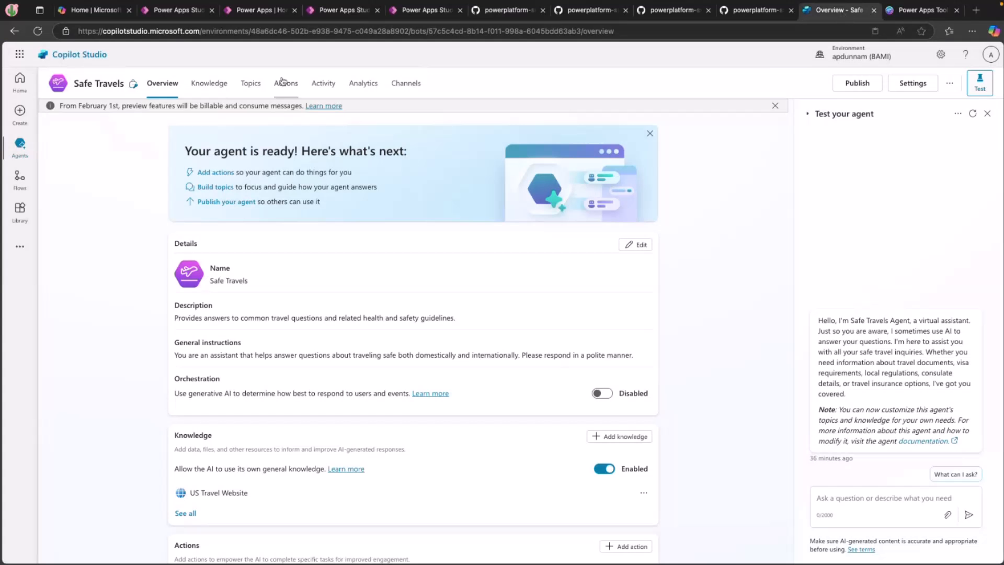
Step: Open the Safe Travels Goodbye topic from Topics and view it in the code editor
{"action": "left_click", "coordinate": [250, 82]}
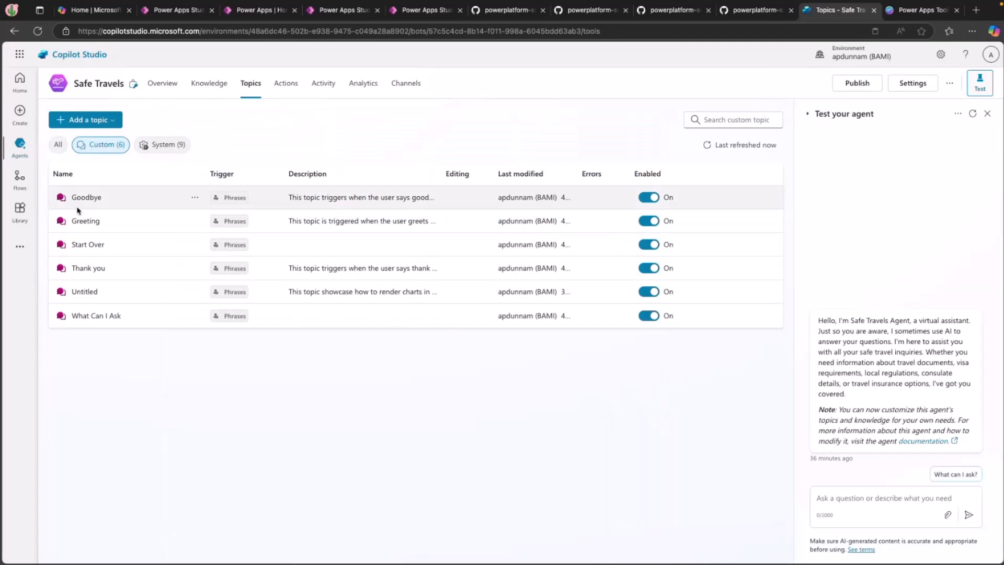
{"action": "left_click", "coordinate": [86, 197]}
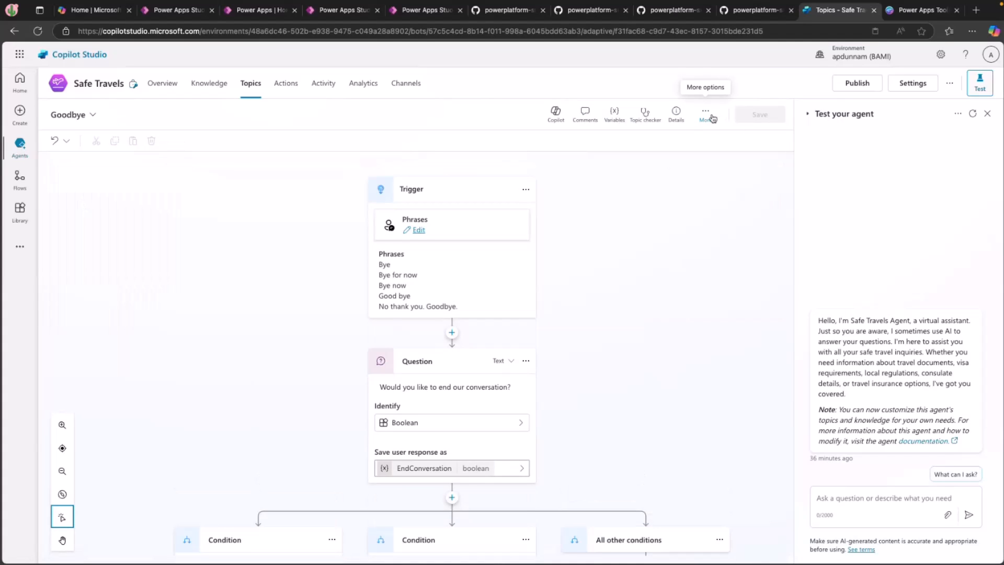
{"action": "left_click", "coordinate": [699, 114]}
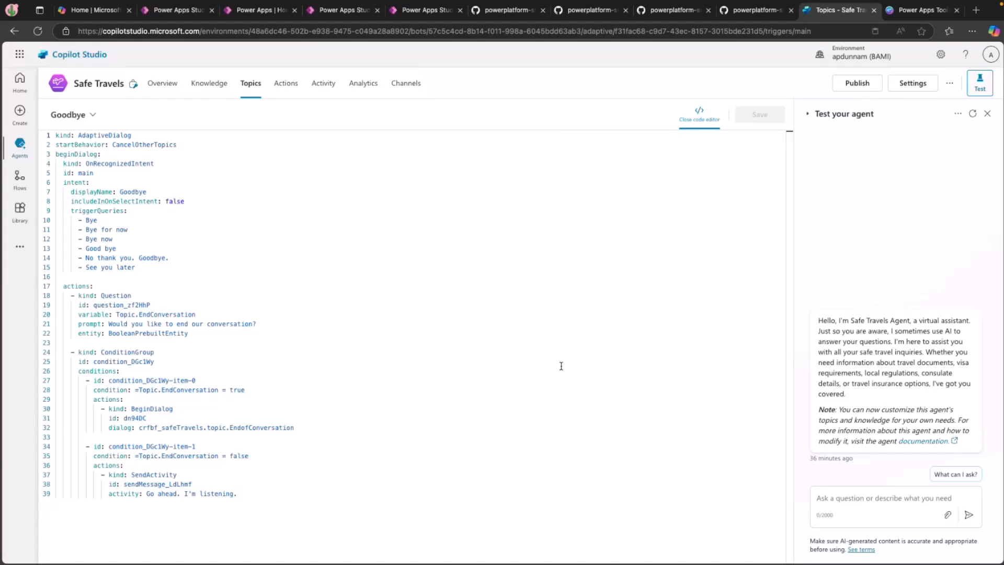
{"action": "mouse_move", "coordinate": [240, 19]}
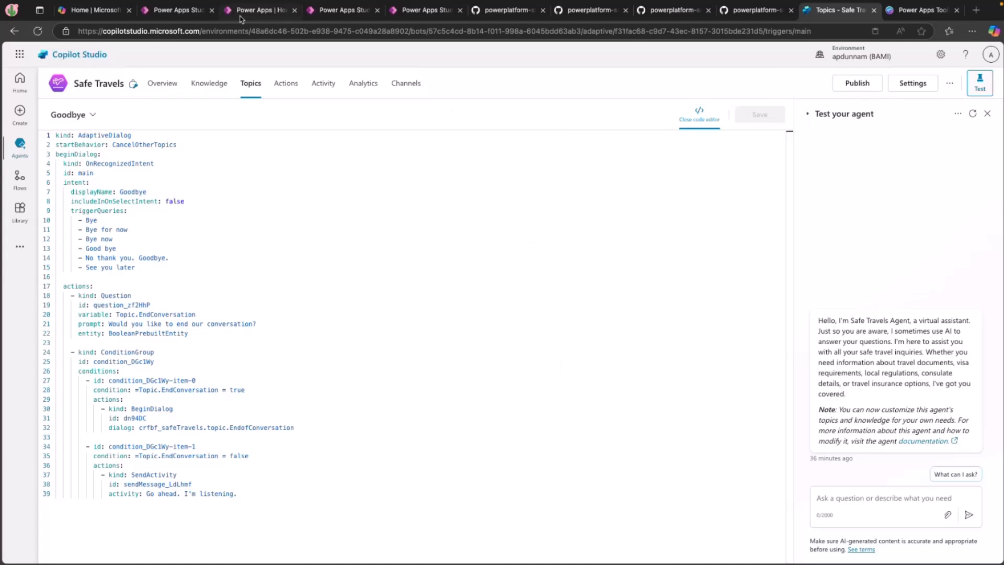
{"action": "mouse_move", "coordinate": [582, 10]}
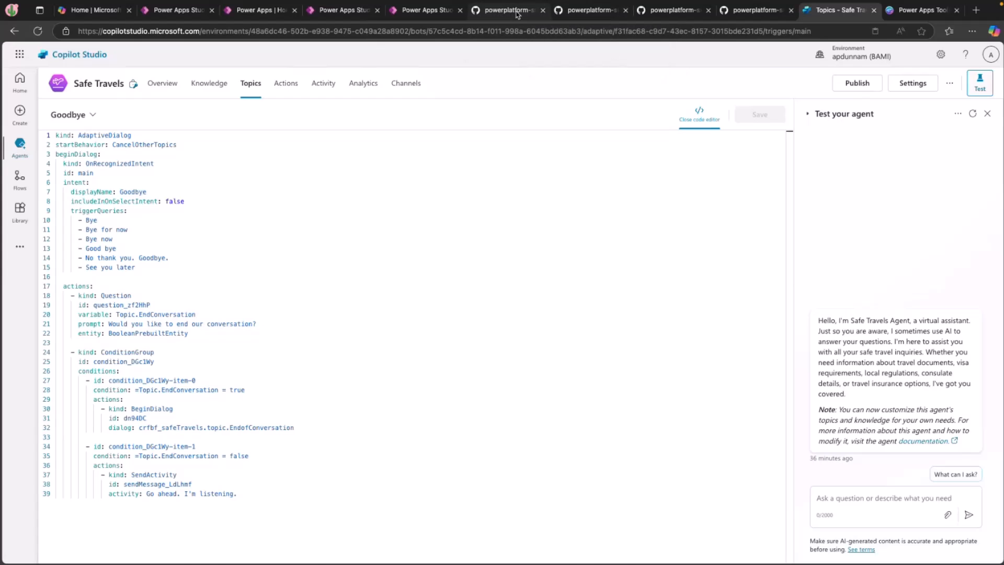
Step: Read the power-apps/layout-funnel snippet README and its YAML, then return to the power-apps folder
{"action": "left_click", "coordinate": [505, 10]}
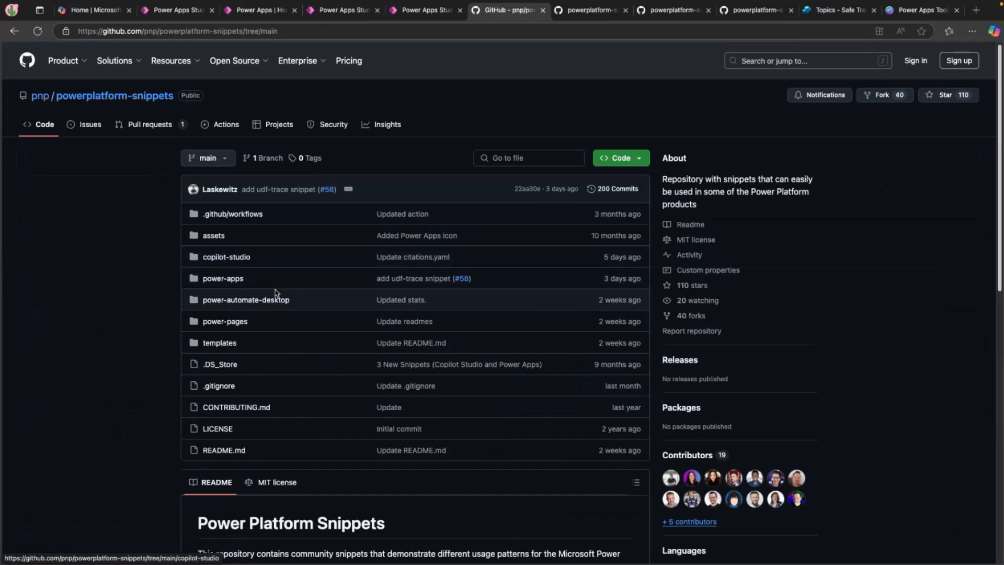
{"action": "mouse_move", "coordinate": [222, 277]}
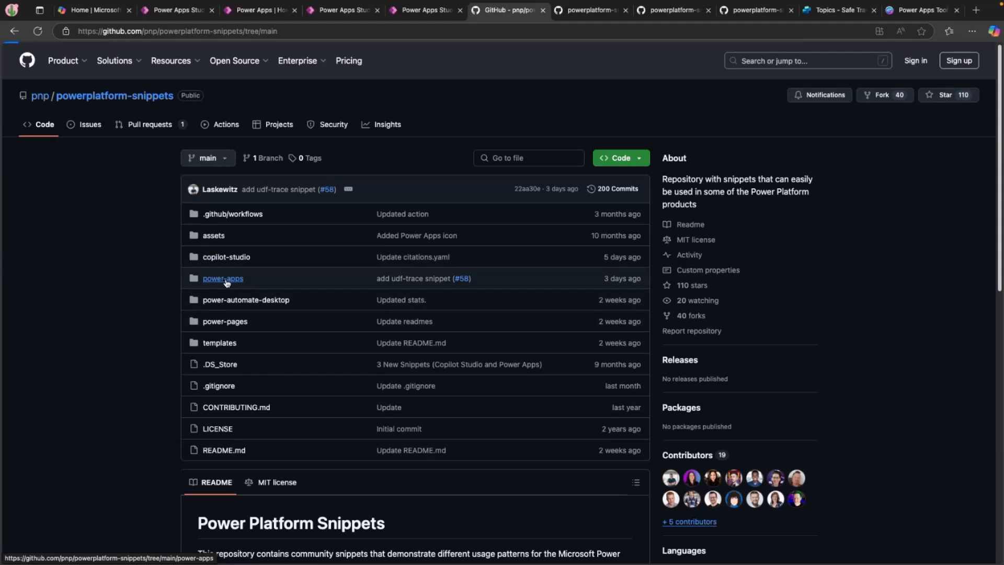
{"action": "left_click", "coordinate": [222, 278]}
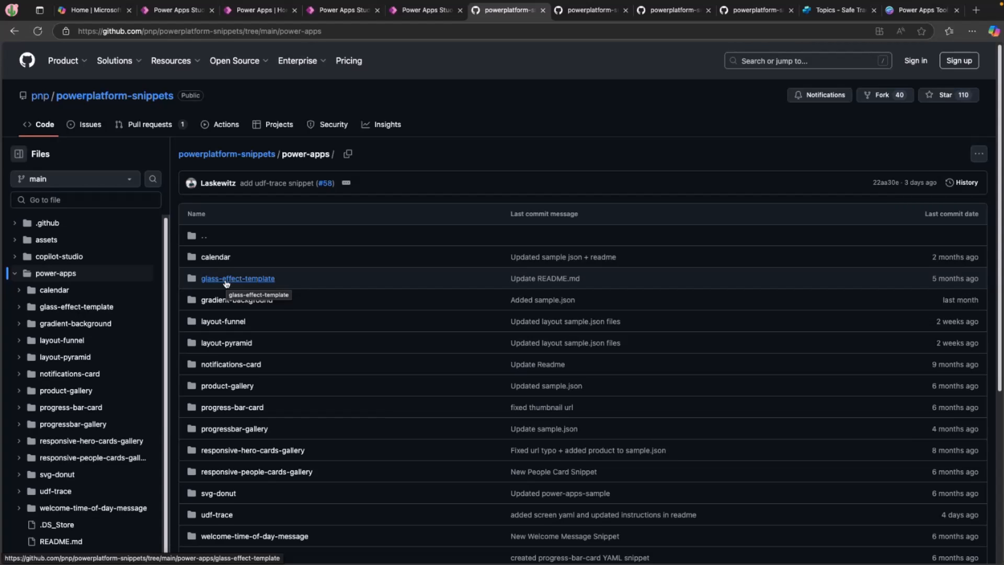
{"action": "mouse_move", "coordinate": [241, 407]}
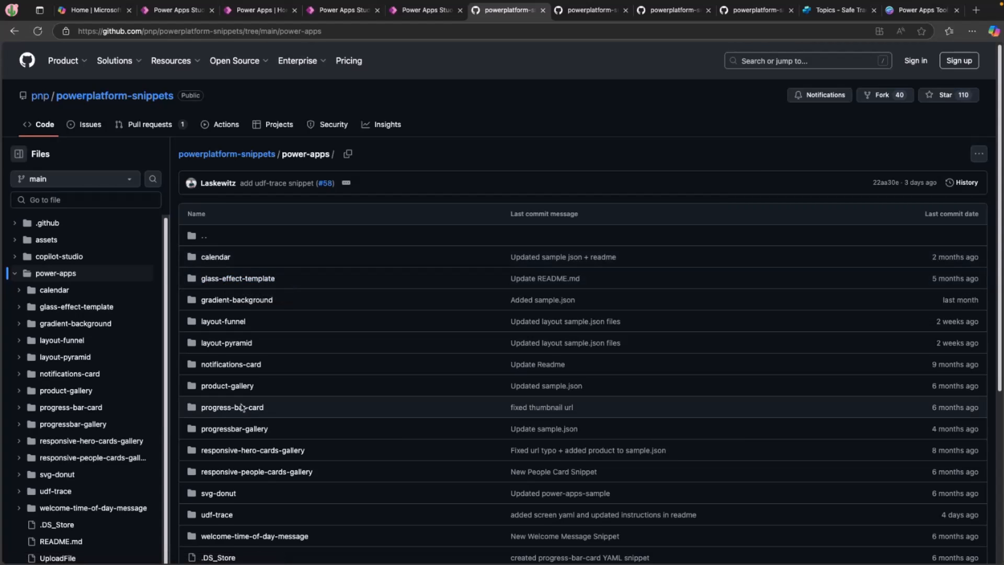
{"action": "scroll", "scroll_direction": "down", "scroll_amount": 3}
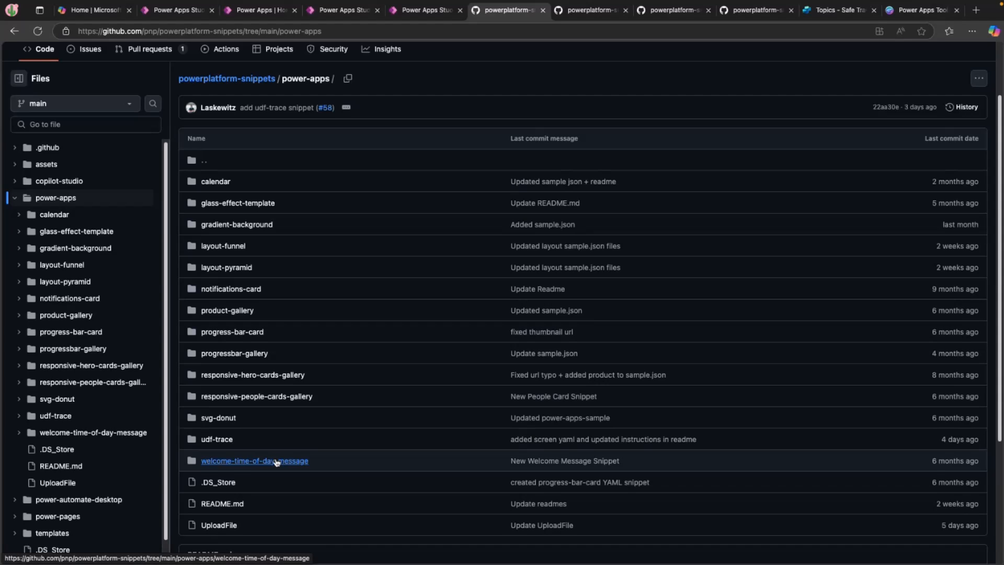
{"action": "mouse_move", "coordinate": [265, 293]}
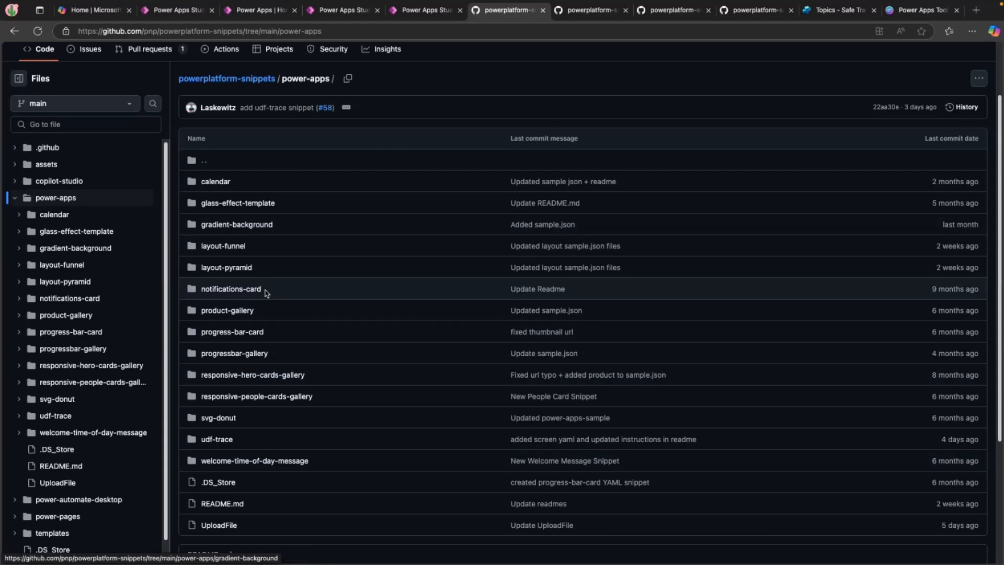
{"action": "left_click", "coordinate": [222, 245]}
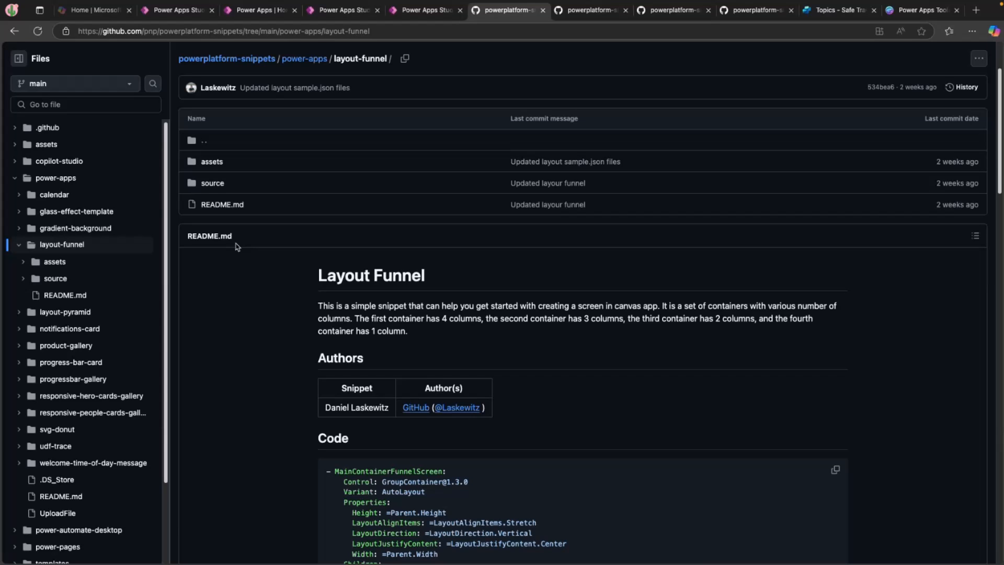
{"action": "scroll", "scroll_direction": "down", "scroll_amount": 3}
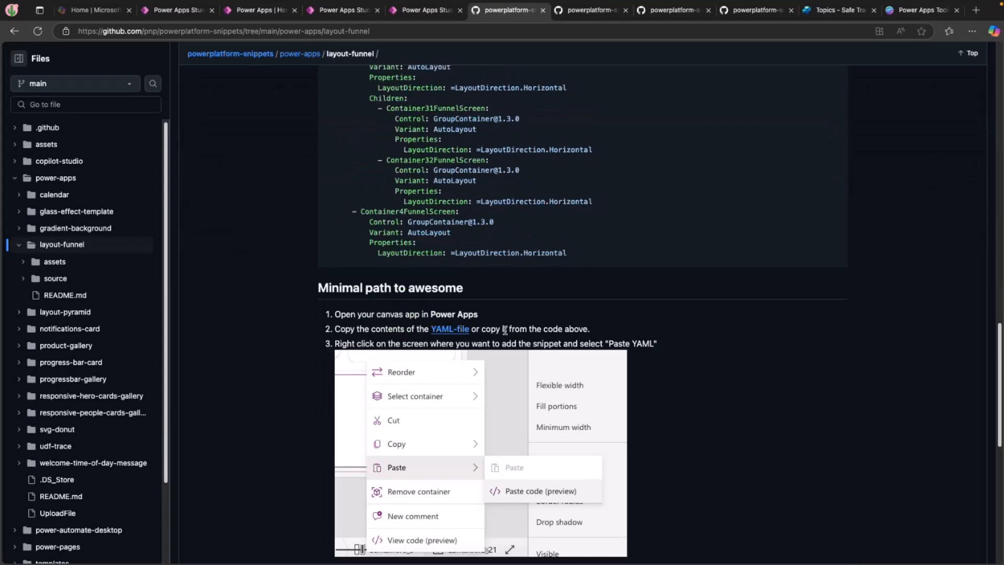
{"action": "scroll", "scroll_direction": "down", "scroll_amount": 3}
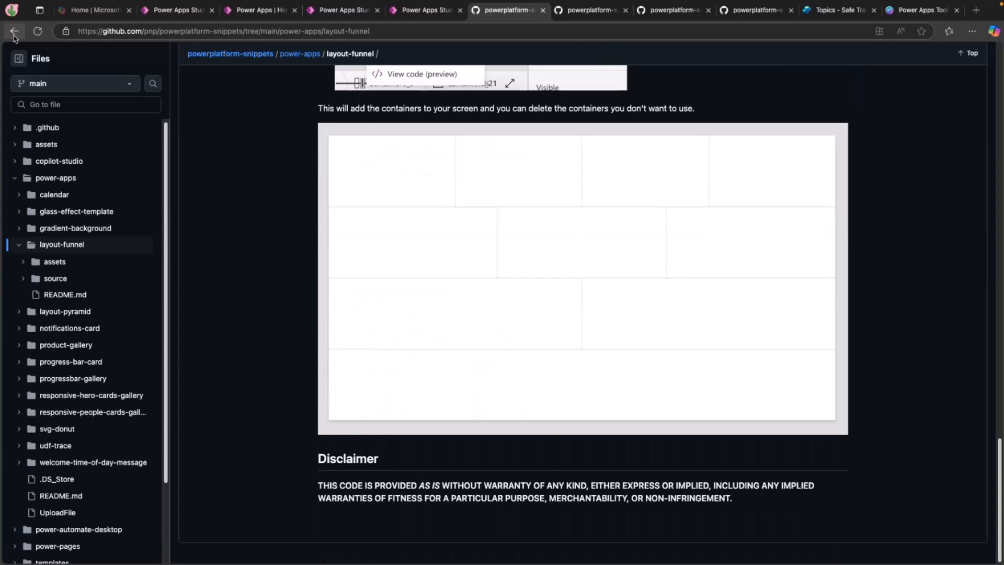
{"action": "left_click", "coordinate": [14, 31]}
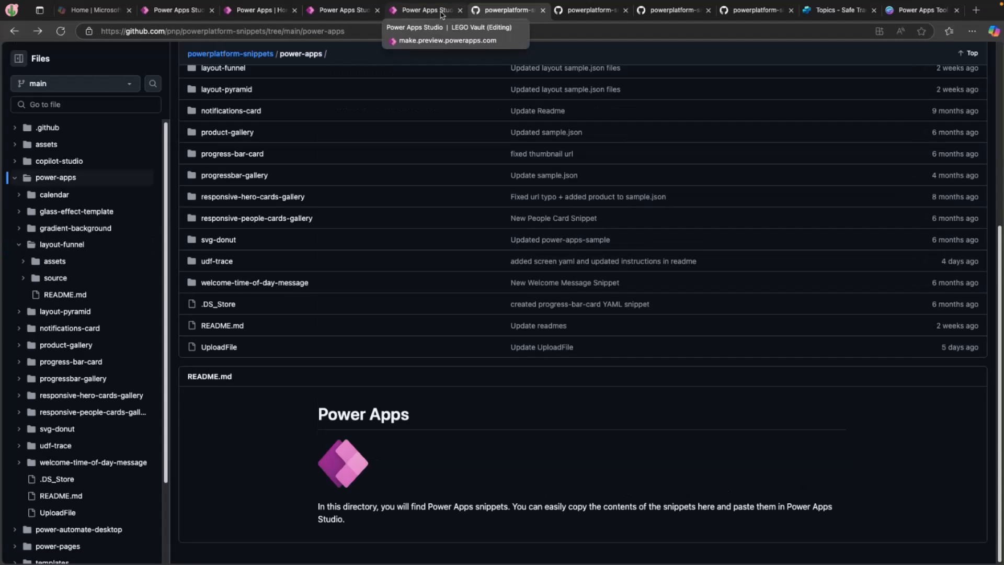
Step: Preview the LEGO Vault app, then close the preview to resume editing
{"action": "left_click", "coordinate": [423, 10]}
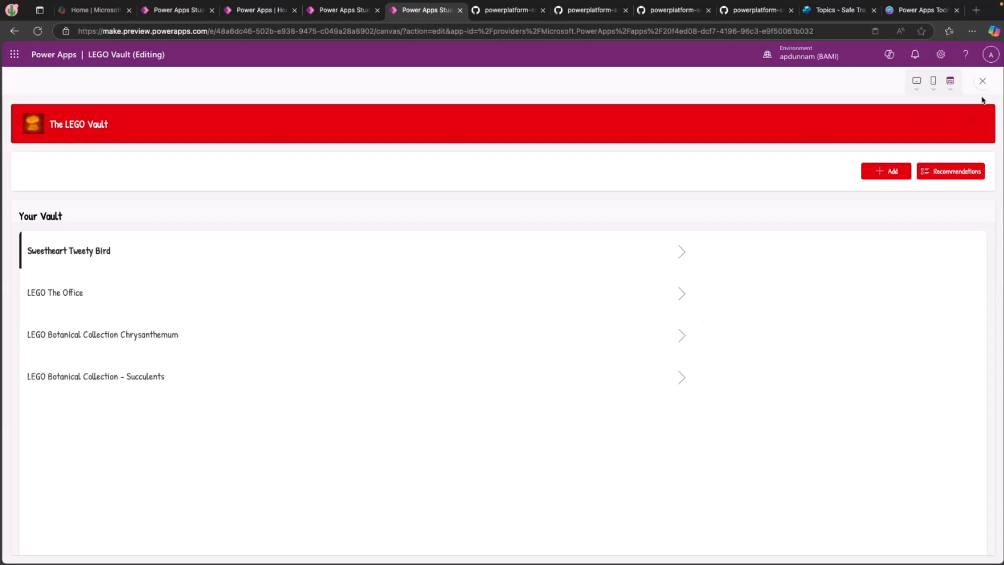
{"action": "mouse_move", "coordinate": [80, 180]}
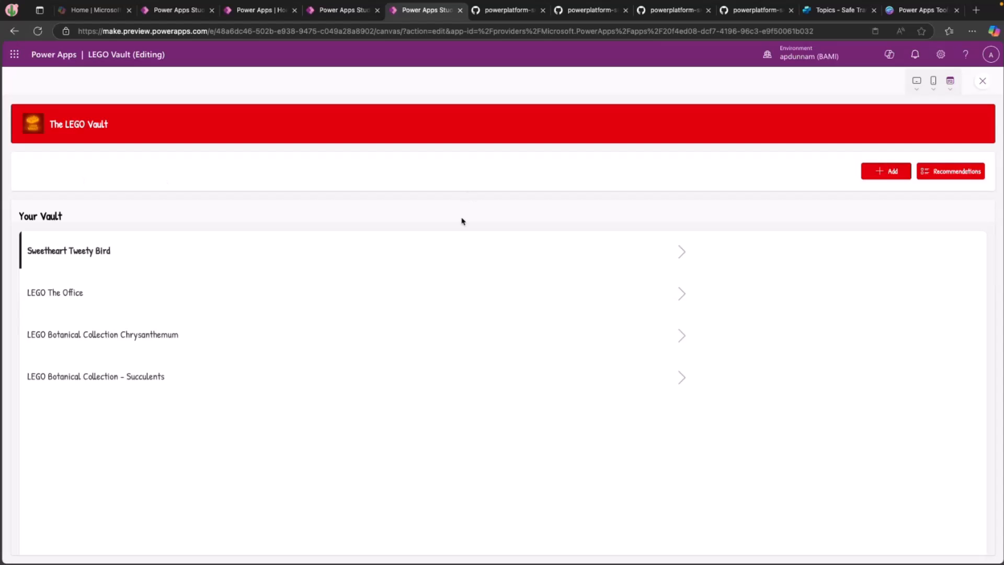
{"action": "mouse_move", "coordinate": [983, 82]}
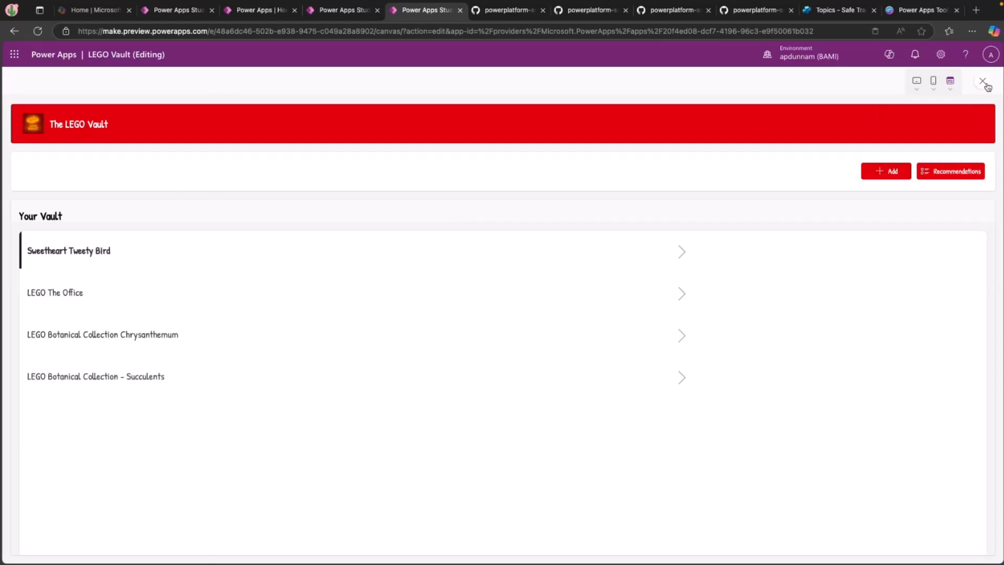
{"action": "left_click", "coordinate": [983, 82]}
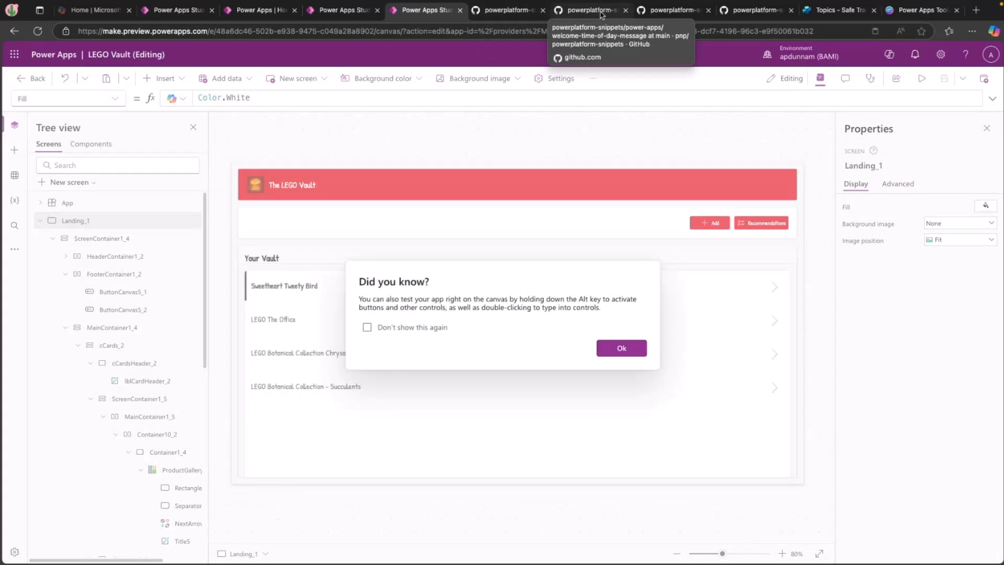
Step: Copy the welcome-time-of-day-message snippet's YAML code from its GitHub README
{"action": "left_click", "coordinate": [589, 10]}
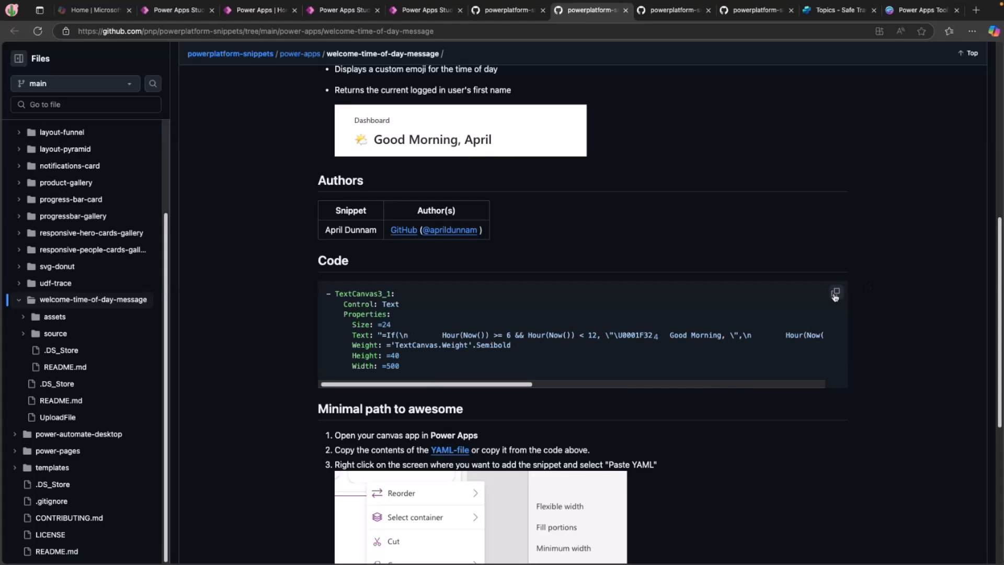
{"action": "left_click", "coordinate": [835, 293]}
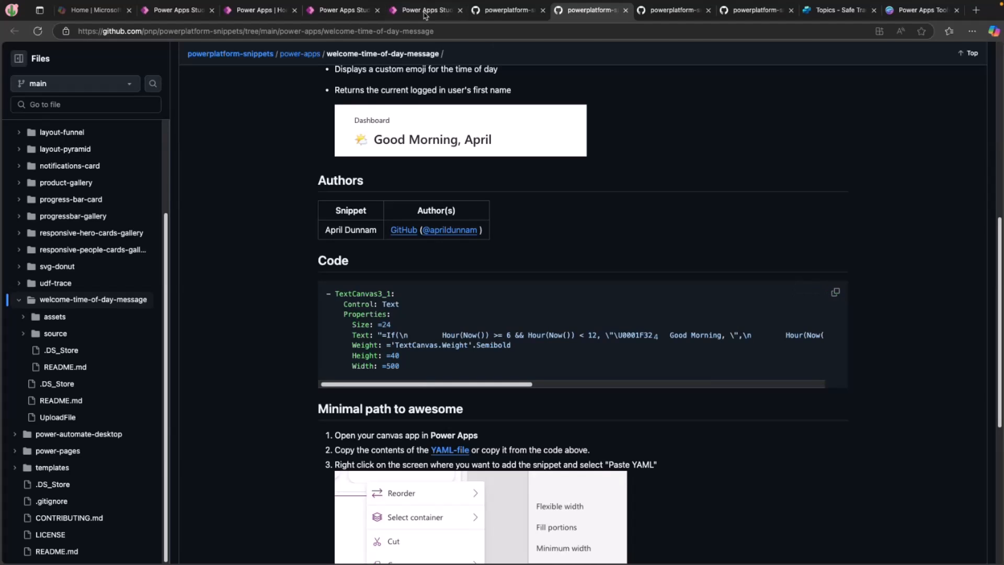
Step: Paste the greeting snippet into FooterContainer1_2, review TextCanvas3_2's formula, and preview 'Good Morning, apdunnam'
{"action": "left_click", "coordinate": [425, 10]}
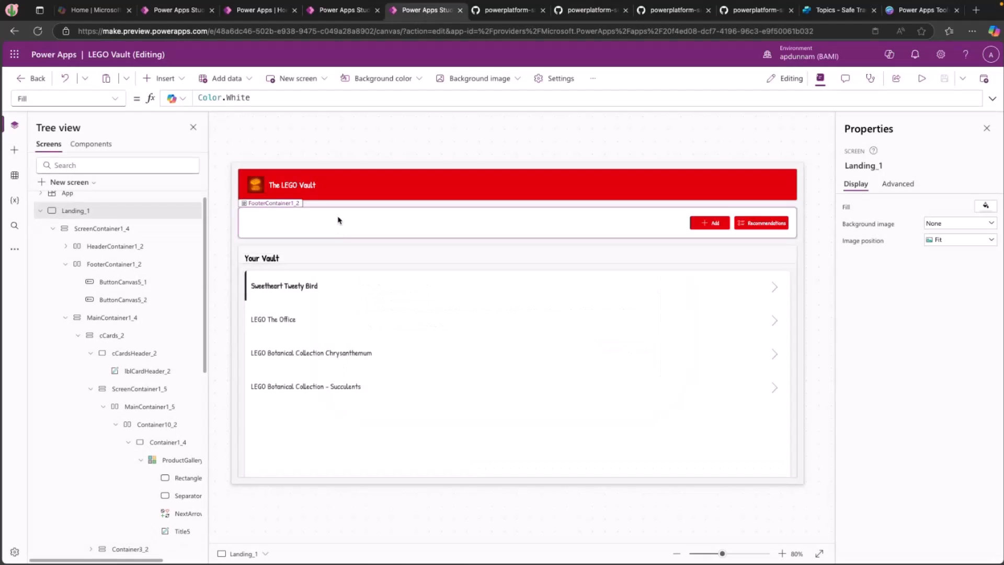
{"action": "left_click", "coordinate": [114, 264]}
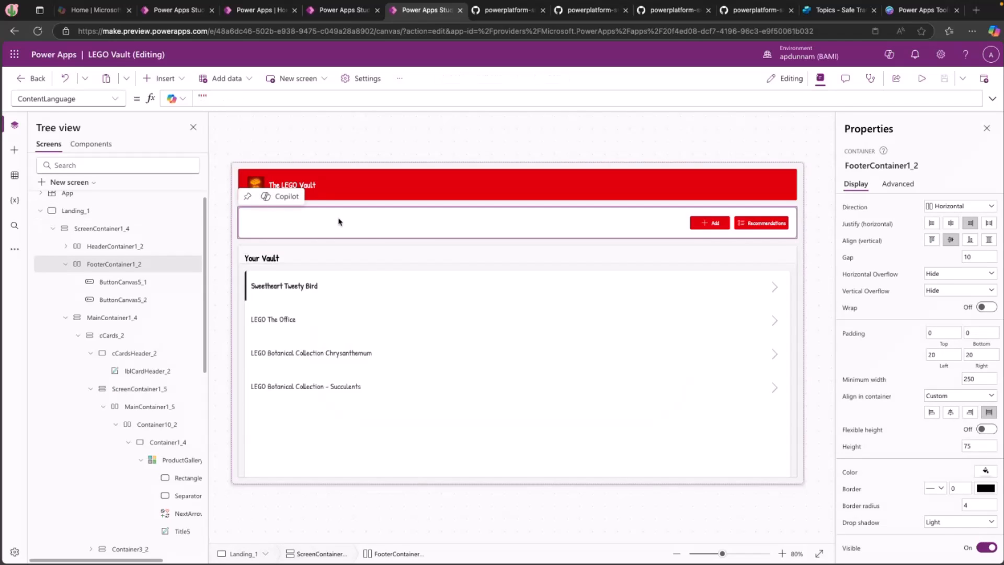
{"action": "right_click", "coordinate": [338, 222]}
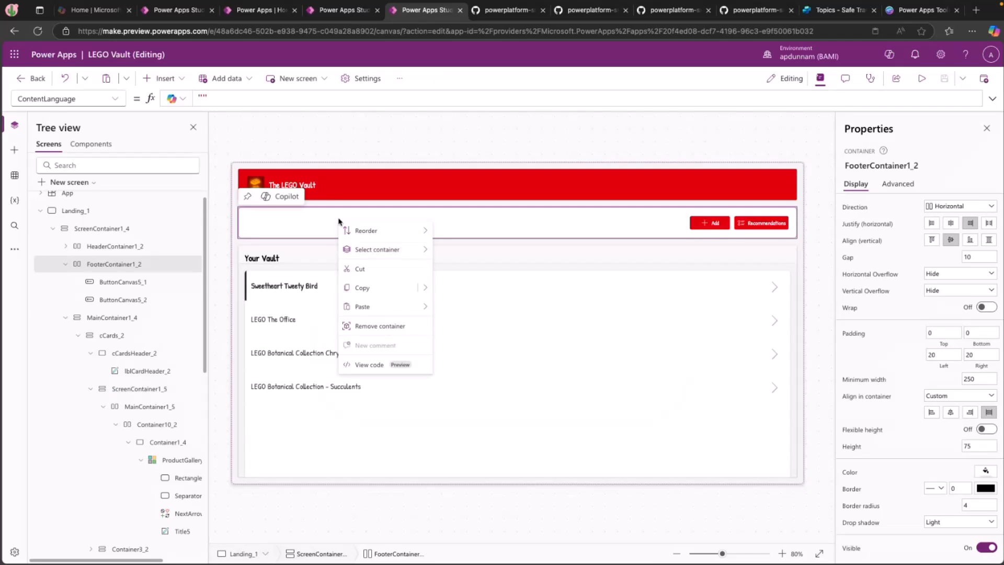
{"action": "mouse_move", "coordinate": [362, 306]}
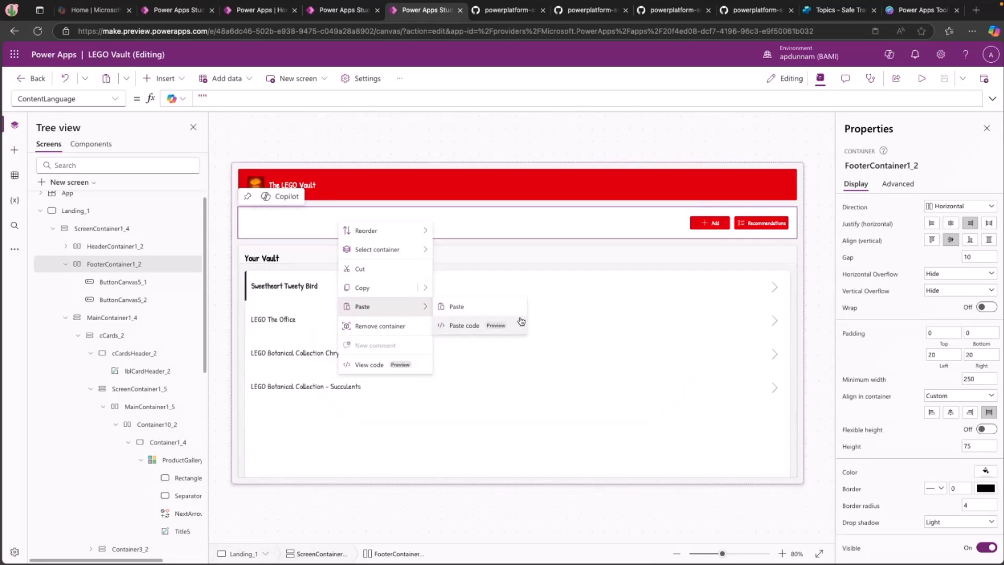
{"action": "left_click", "coordinate": [514, 332]}
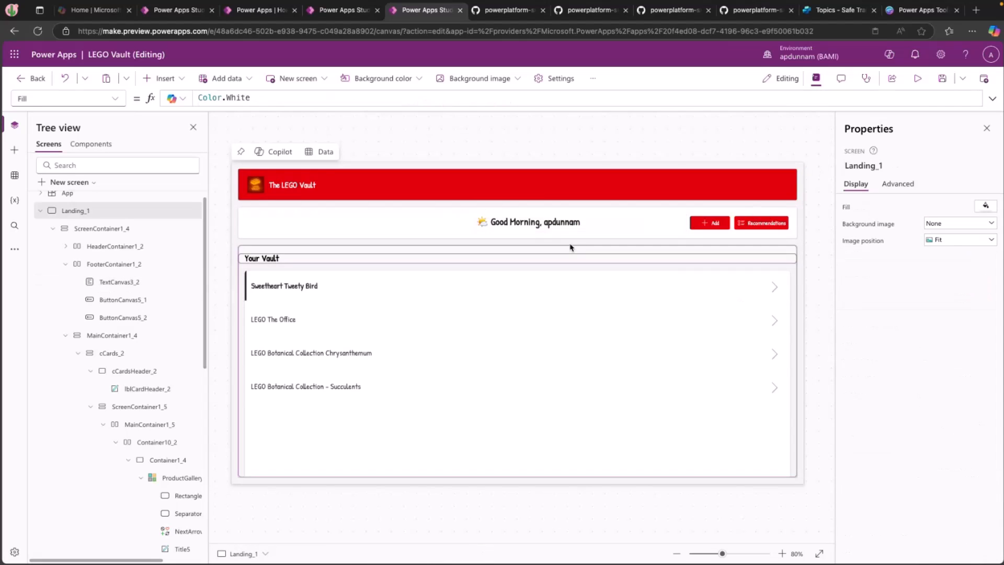
{"action": "left_click", "coordinate": [531, 222]}
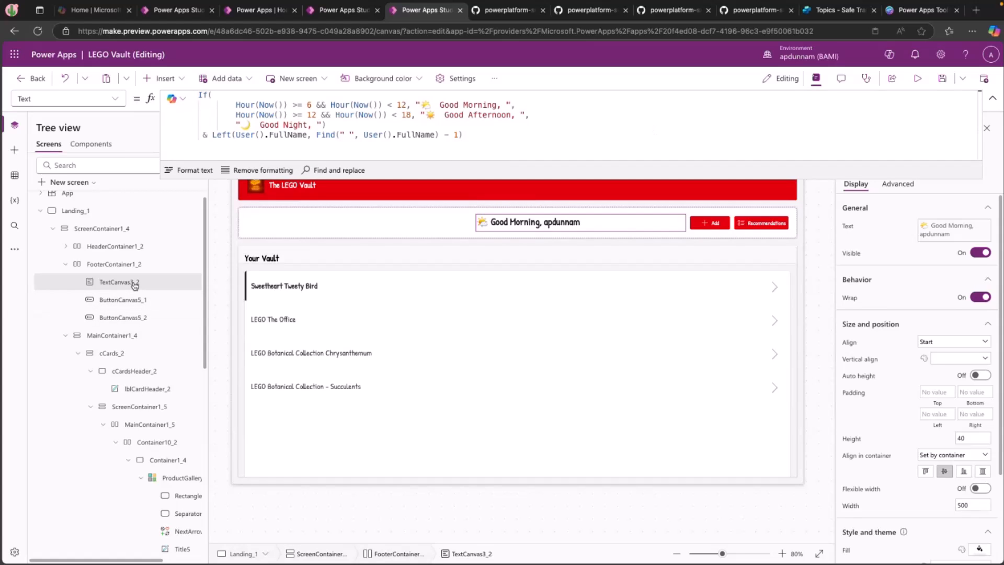
{"action": "mouse_move", "coordinate": [119, 281]}
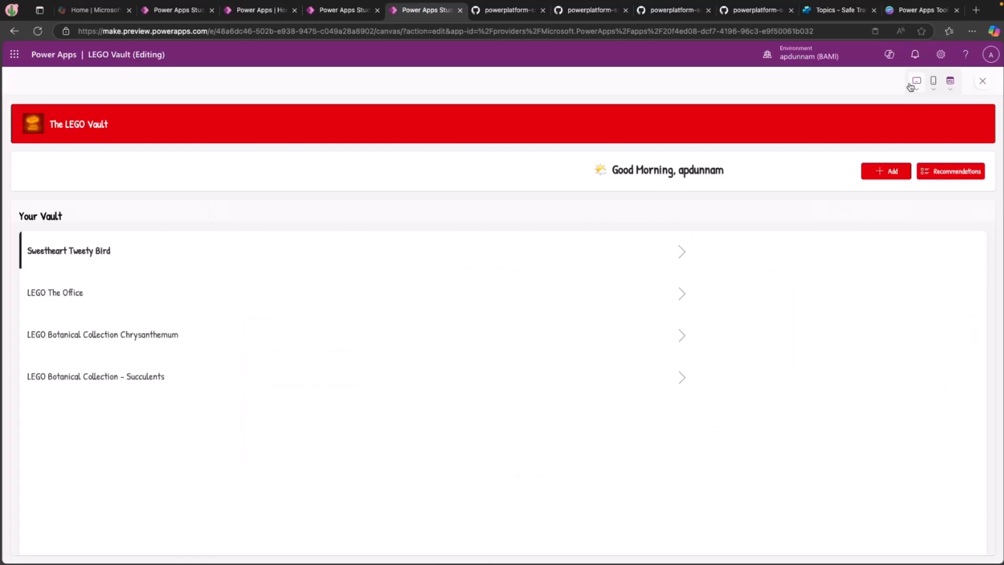
{"action": "mouse_move", "coordinate": [990, 85]}
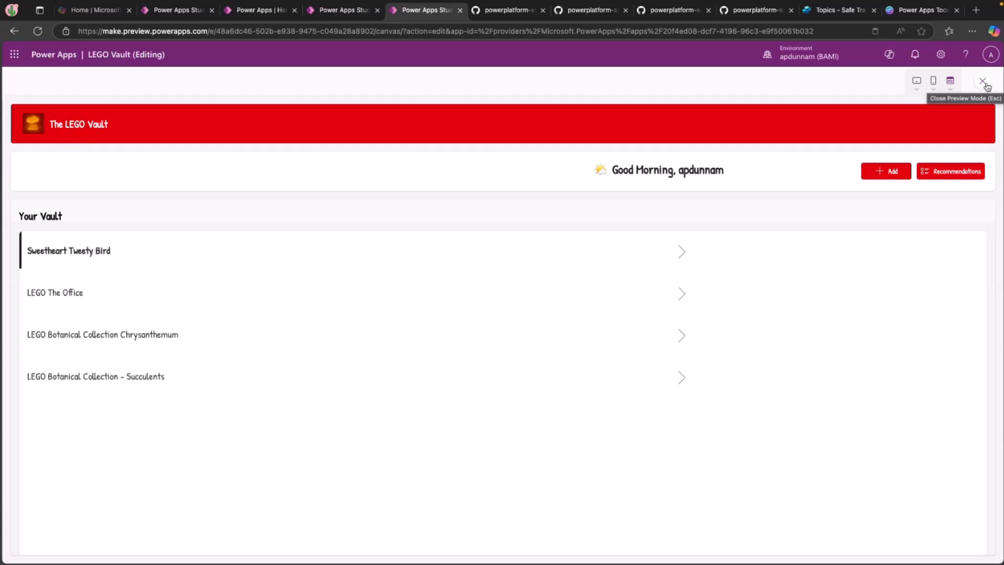
{"action": "left_click", "coordinate": [983, 81]}
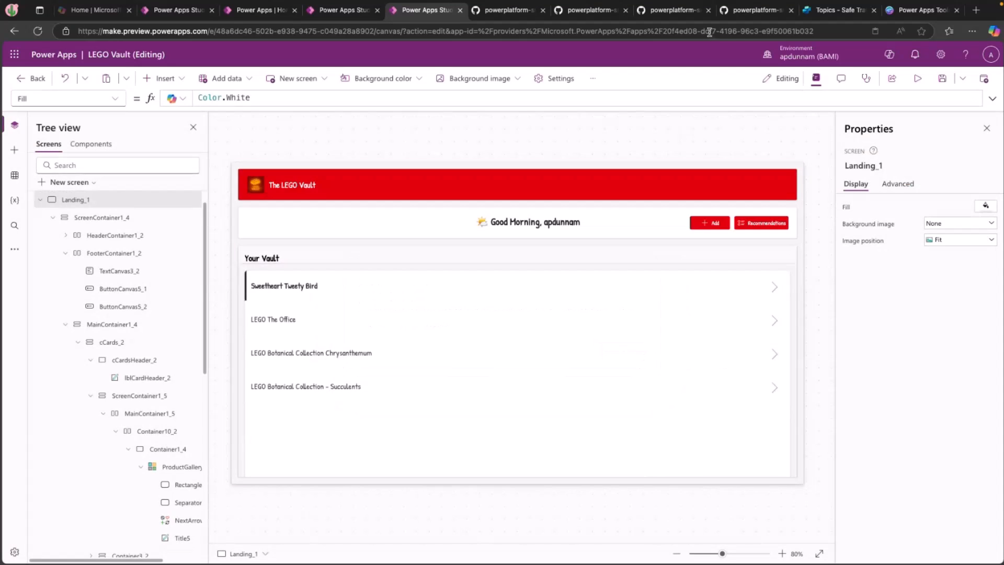
Step: Copy the raw product-gallery.yaml file and select the old ProductGallery_2 in the app
{"action": "left_click", "coordinate": [673, 10]}
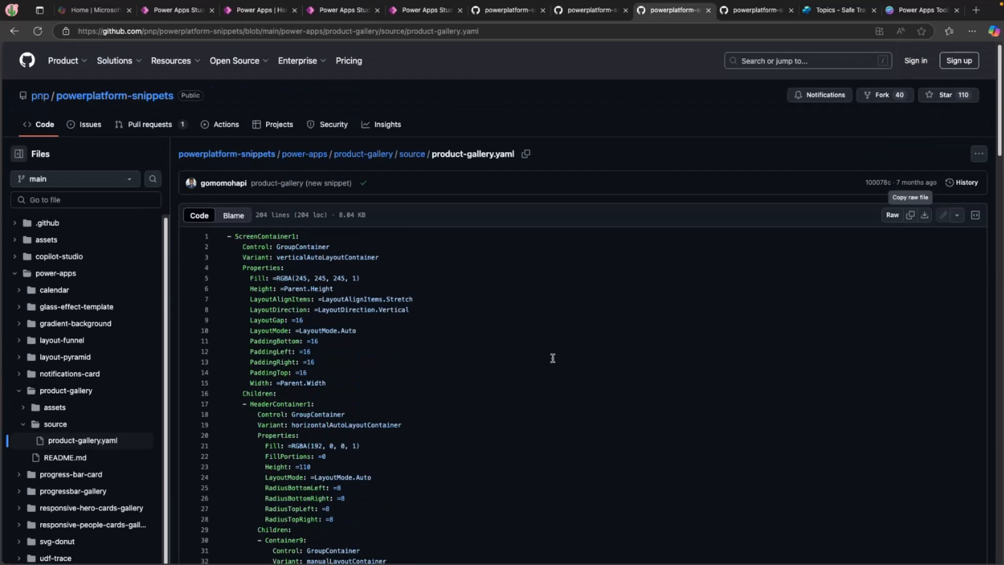
{"action": "scroll", "scroll_direction": "down", "scroll_amount": 3}
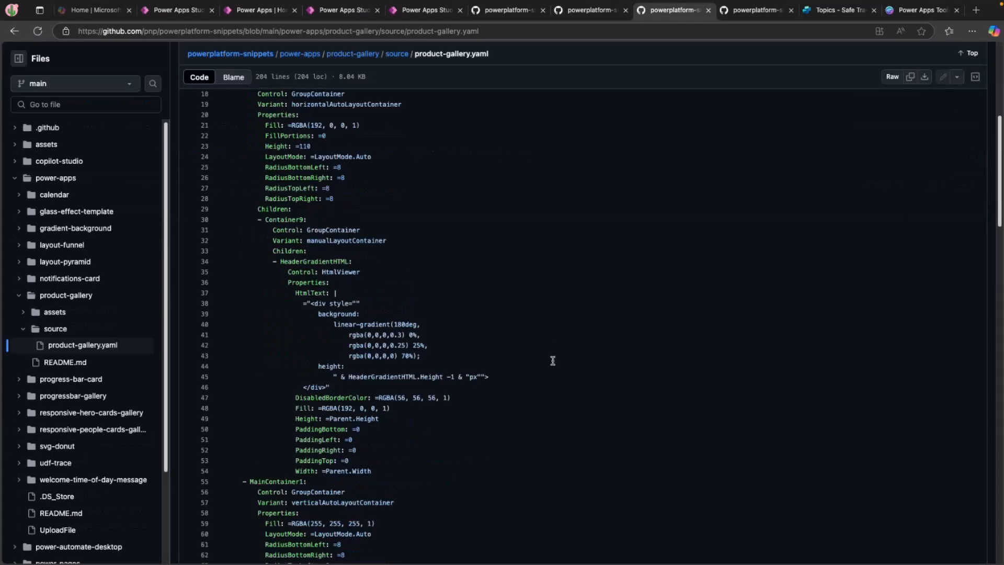
{"action": "scroll", "scroll_direction": "up", "scroll_amount": 3}
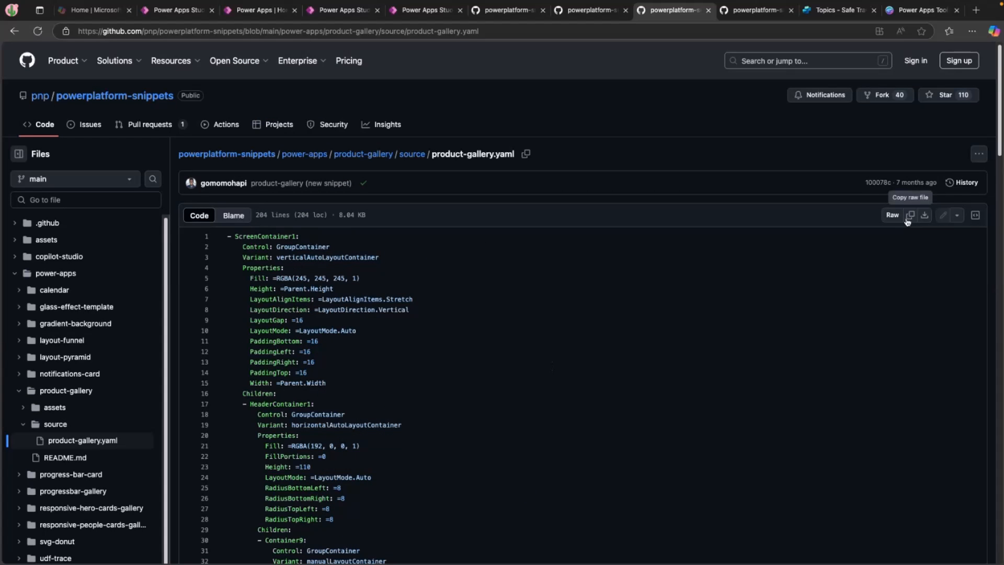
{"action": "left_click", "coordinate": [423, 10]}
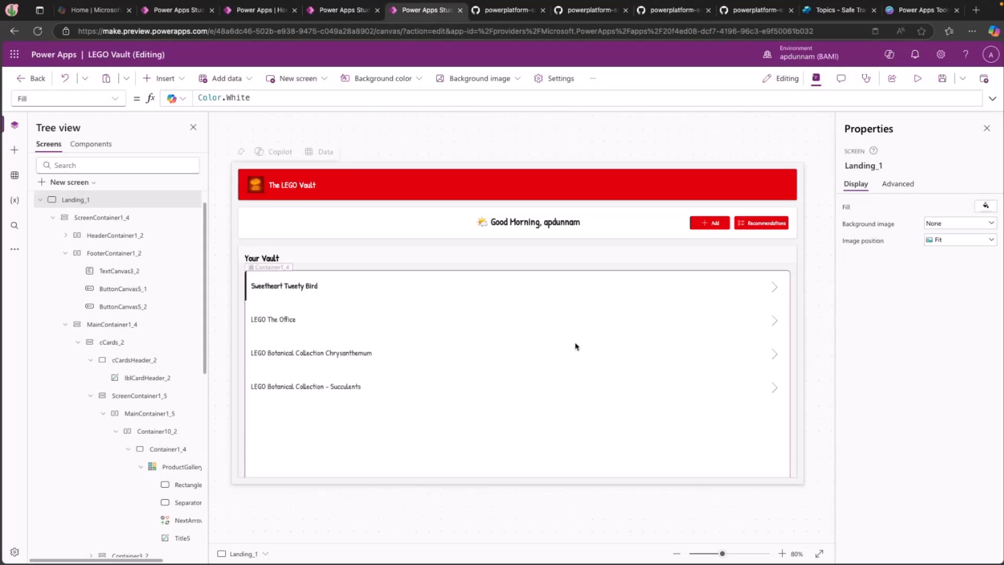
{"action": "left_click", "coordinate": [181, 467]}
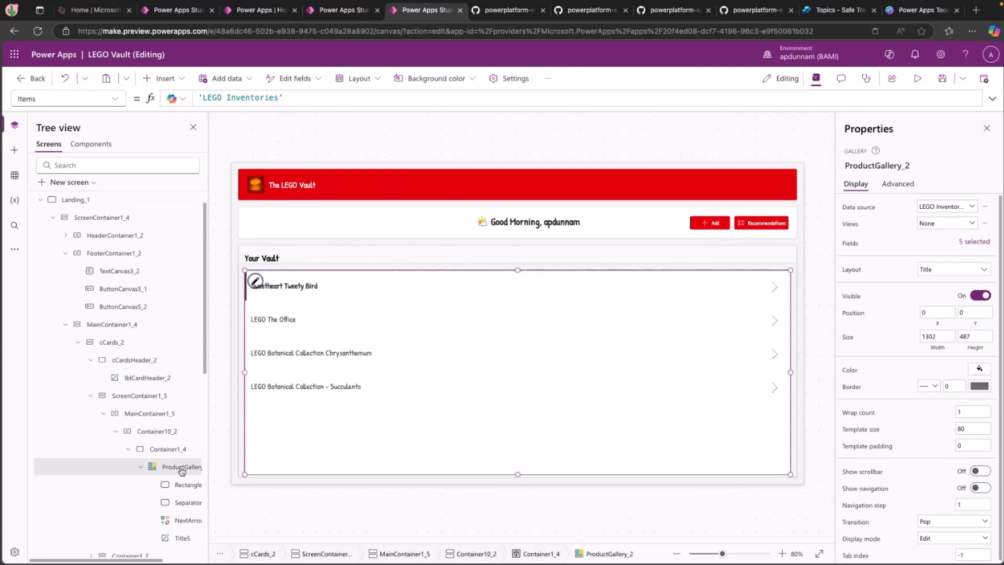
{"action": "right_click", "coordinate": [181, 465]}
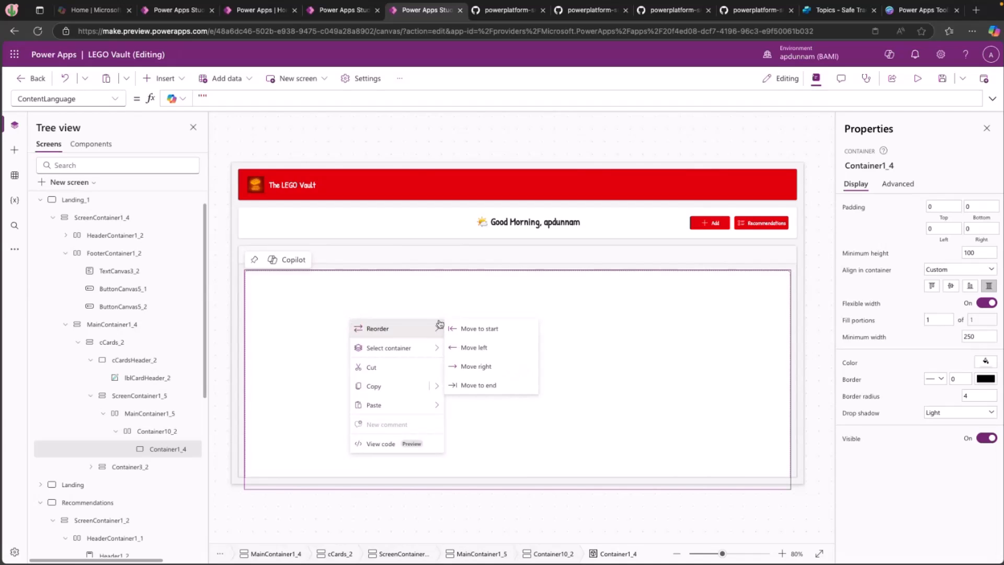
Step: Delete the old ProductGallery_2 from the vault container
{"action": "left_click", "coordinate": [482, 425]}
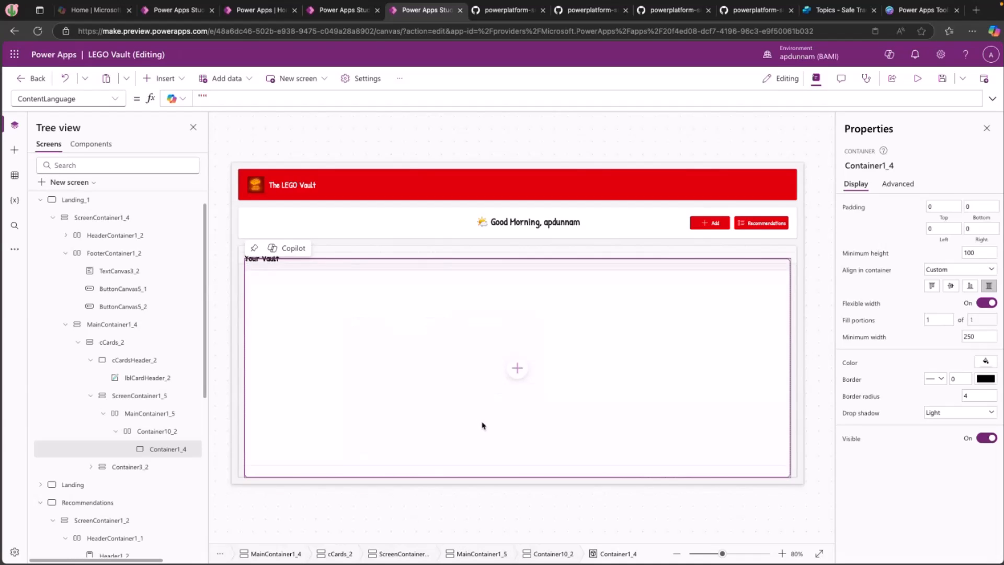
{"action": "mouse_move", "coordinate": [355, 379]}
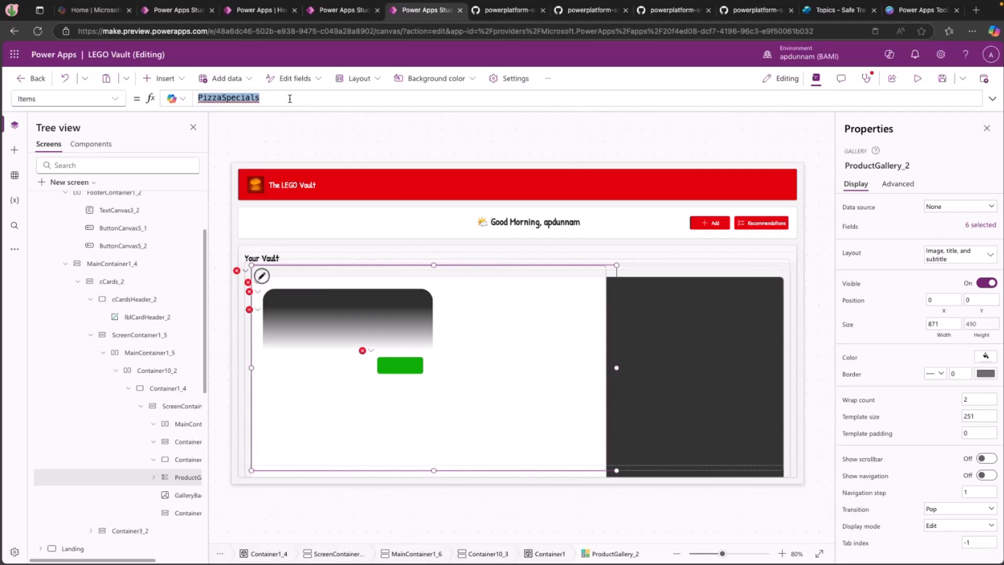
Step: Set the gallery's Items to 'LEGO Inventories' in place of PizzaSpecials
{"action": "type", "text": "Le"}
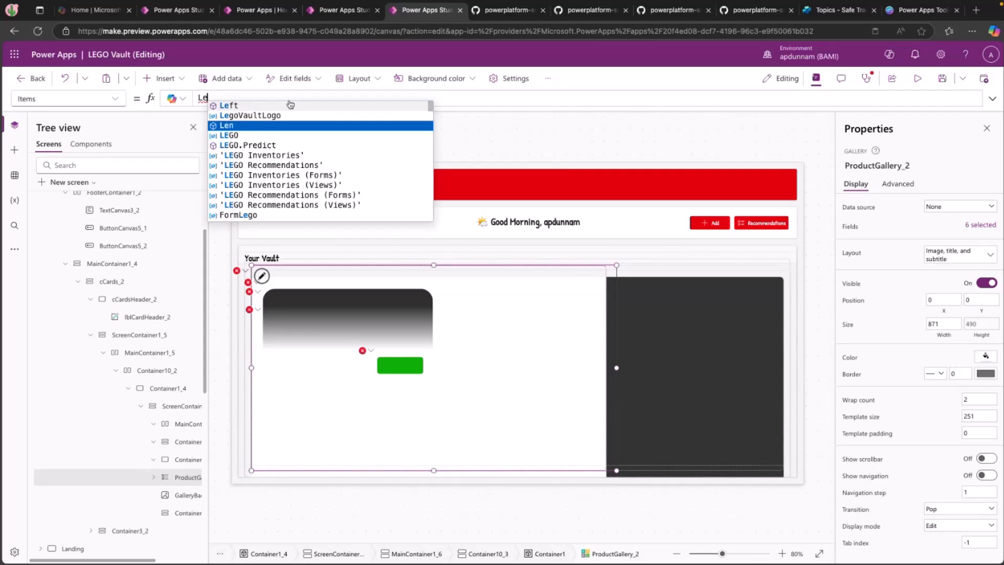
{"action": "left_click", "coordinate": [260, 155]}
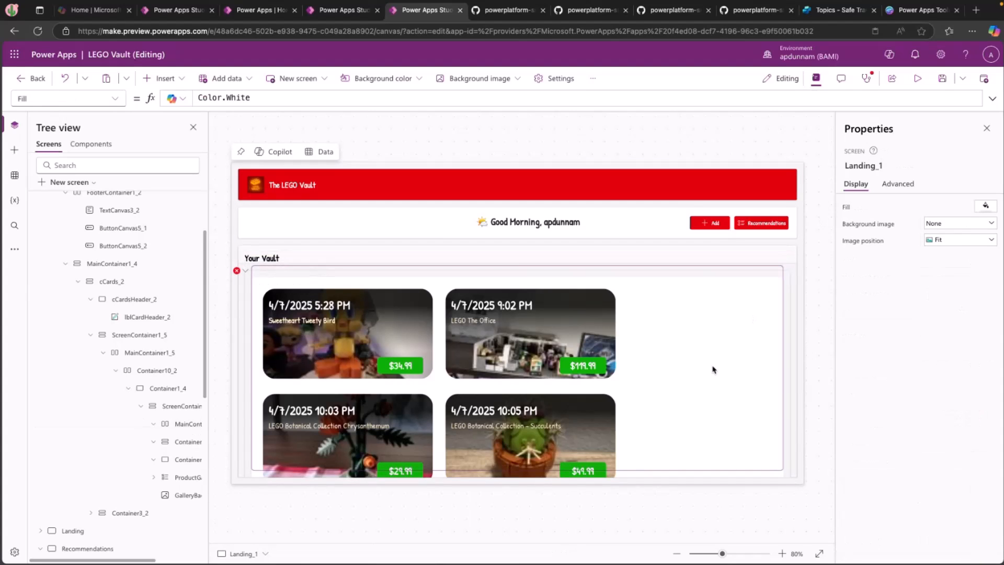
Step: Change the gallery's ProductName_1 field from Created On to the set number column
{"action": "left_click", "coordinate": [188, 495]}
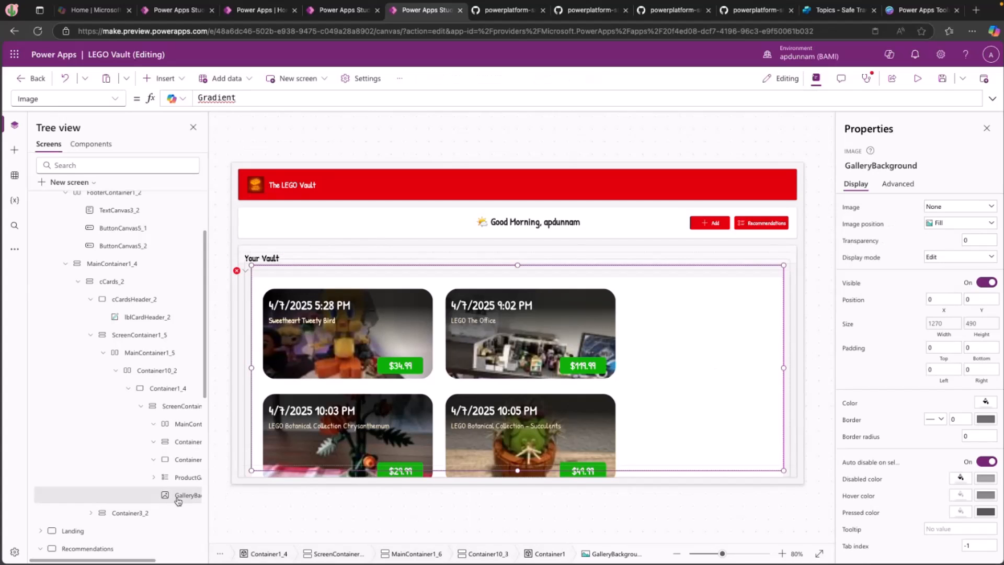
{"action": "mouse_move", "coordinate": [202, 483]}
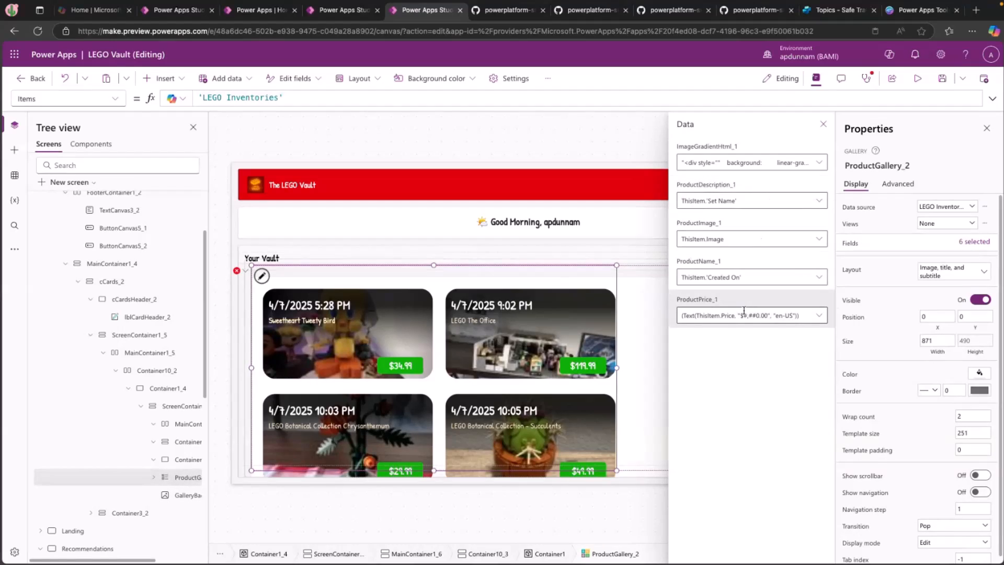
{"action": "left_click", "coordinate": [818, 276]}
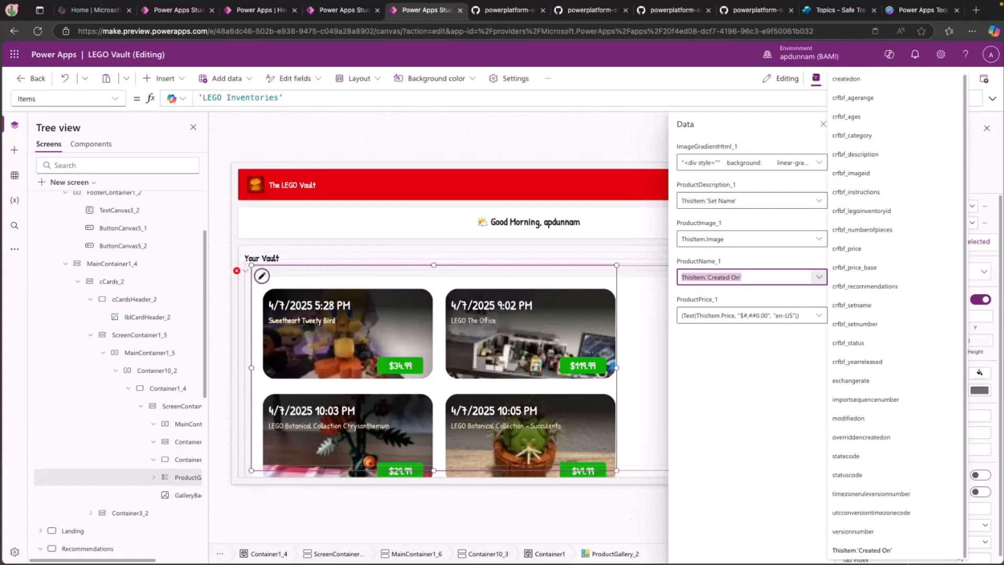
{"action": "left_click", "coordinate": [846, 455]}
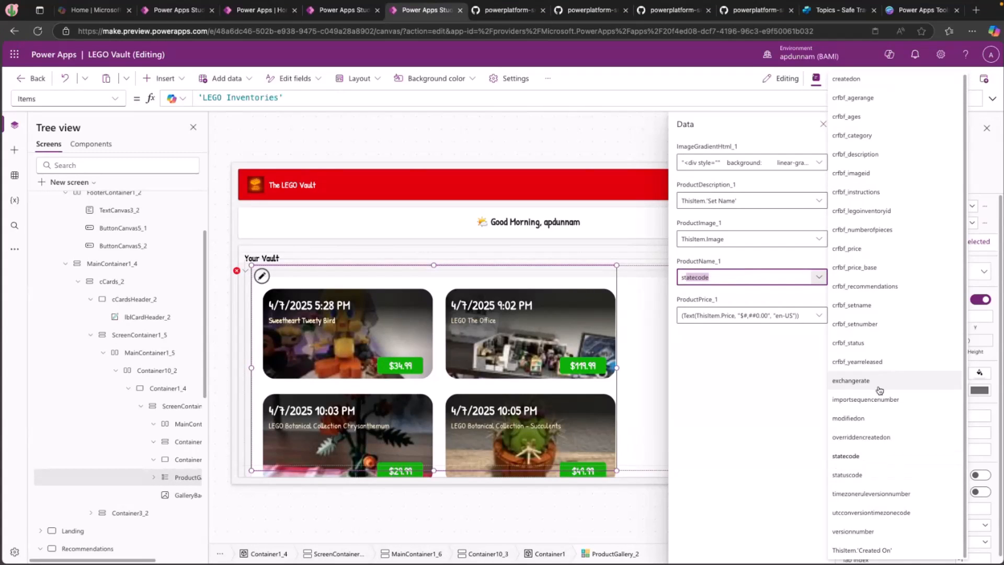
{"action": "type", "text": "m"}
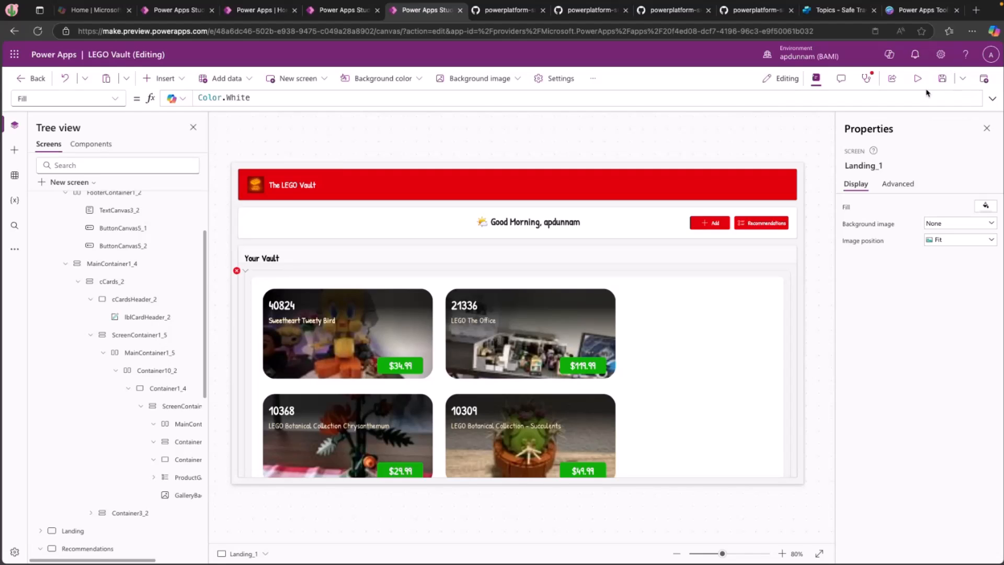
{"action": "mouse_move", "coordinate": [568, 140]}
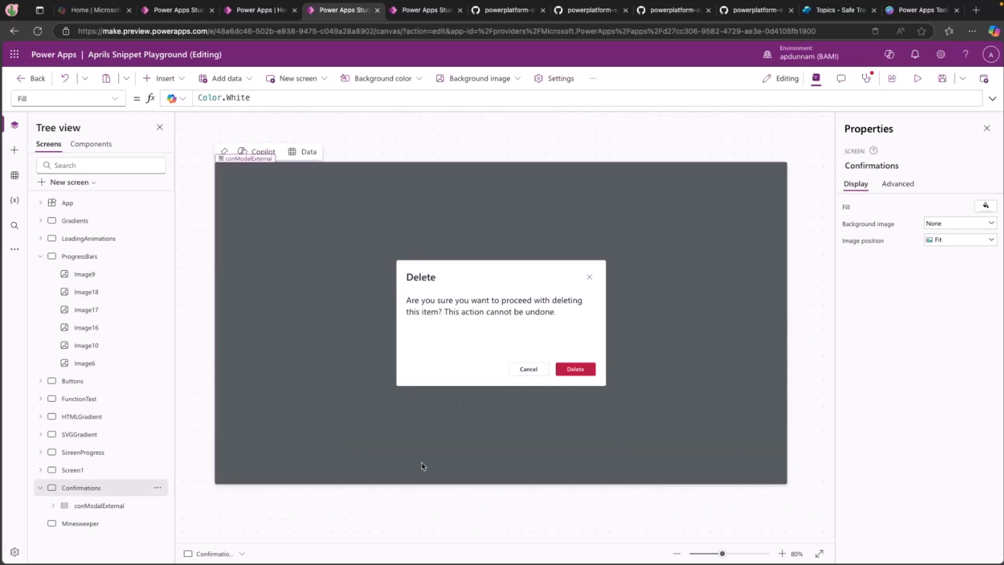
Step: Select conModalExternal on the Confirmations screen and bring up its context menu to copy it
{"action": "left_click", "coordinate": [99, 505]}
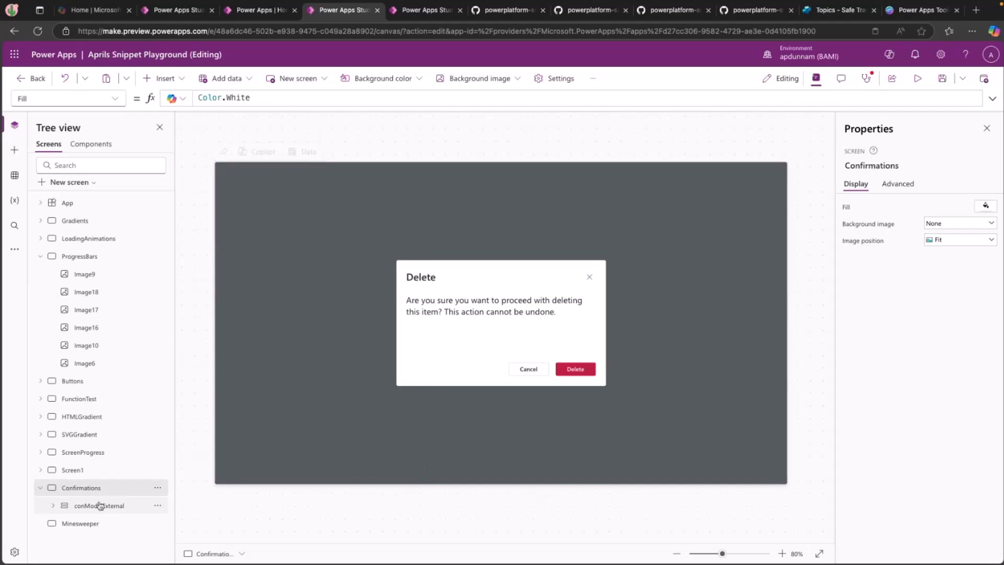
{"action": "right_click", "coordinate": [98, 505]}
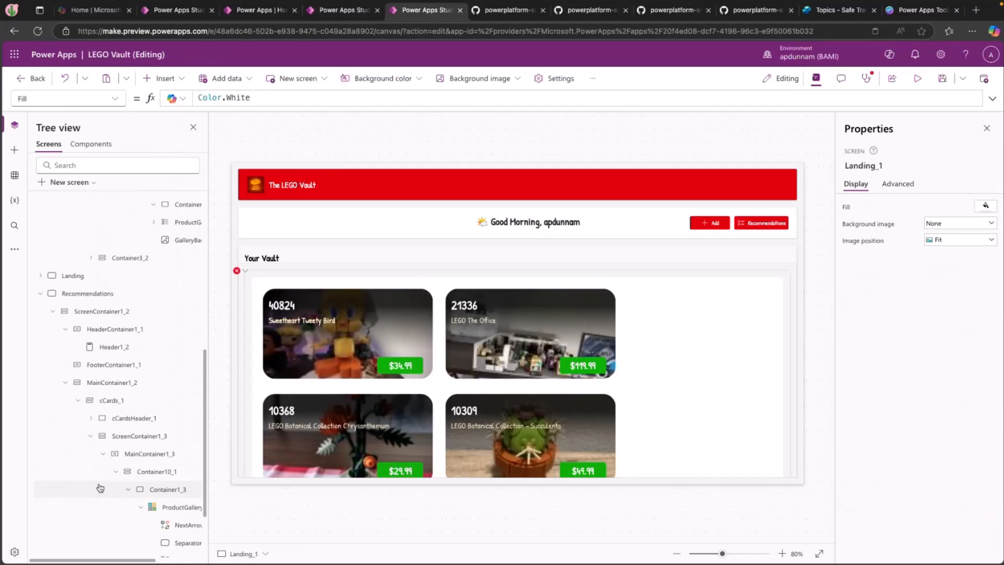
Step: Select Container1_3 on the Recommendations screen as the target for pasting conModalExternal
{"action": "left_click", "coordinate": [87, 293]}
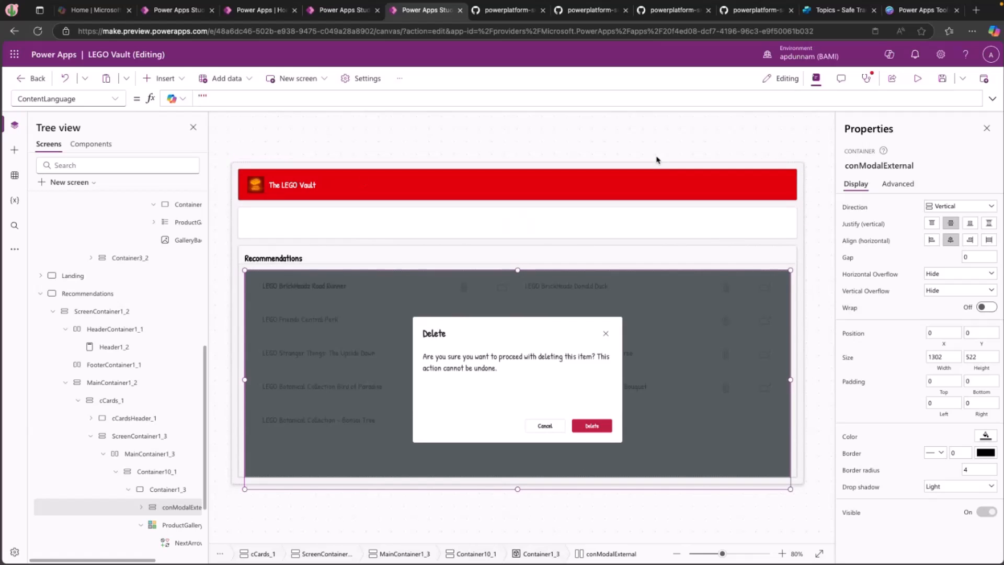
{"action": "mouse_move", "coordinate": [651, 171]}
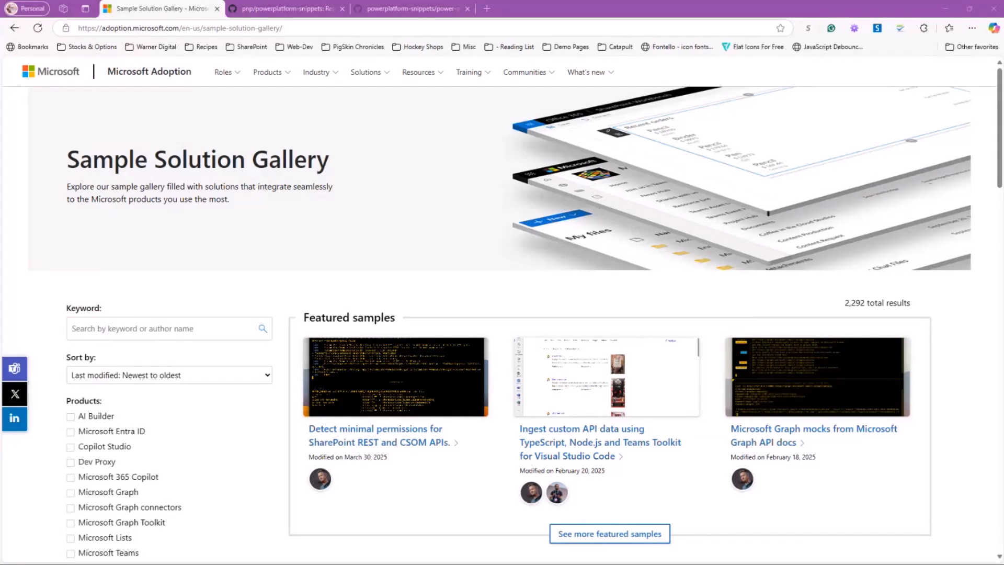
{"action": "mouse_move", "coordinate": [458, 317]}
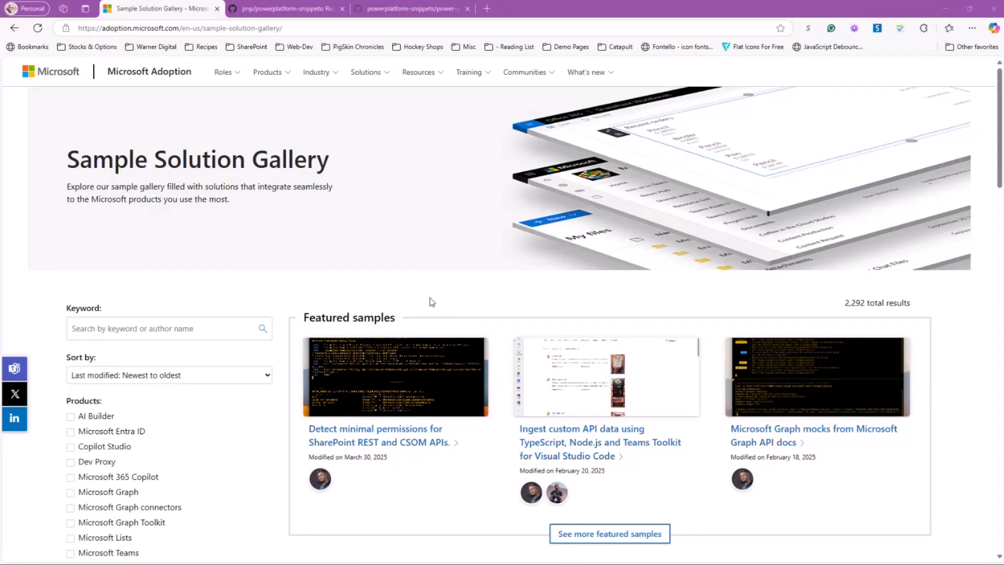
Step: Search the Sample Solution Gallery by the keyword 'snippets'
{"action": "scroll", "scroll_direction": "down", "scroll_amount": 3}
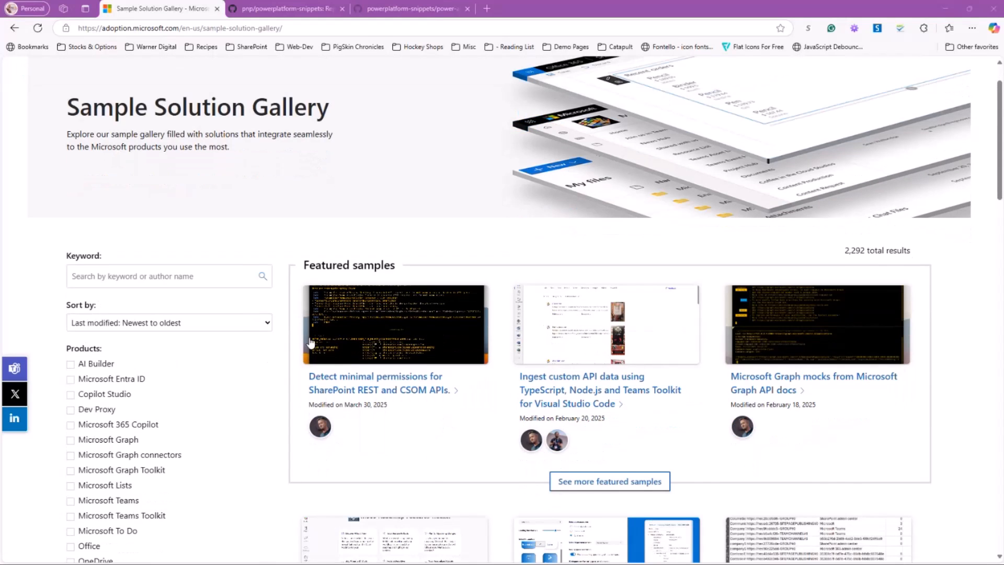
{"action": "scroll", "scroll_direction": "down", "scroll_amount": 3}
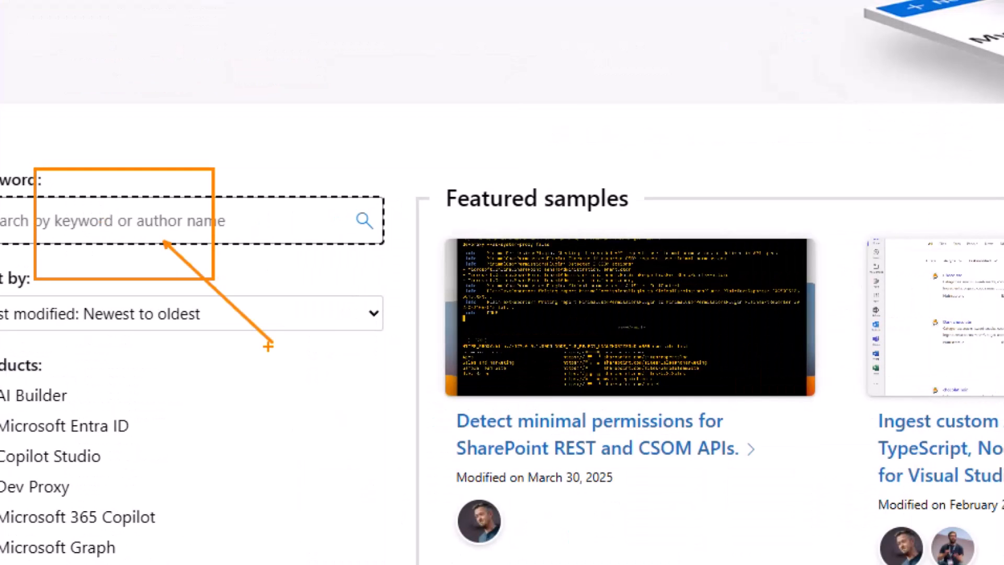
{"action": "type", "text": "snipet"}
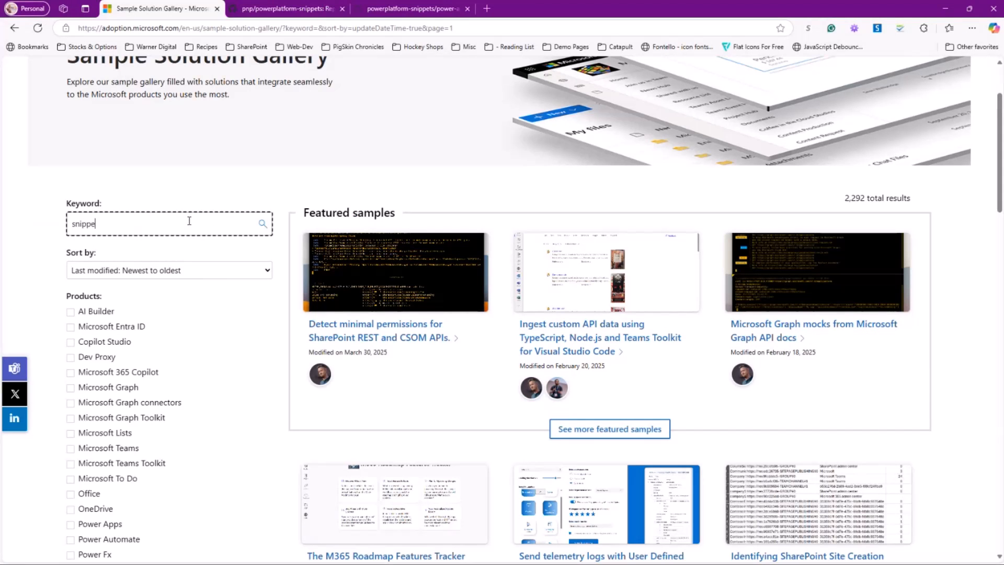
{"action": "type", "text": "snippets"}
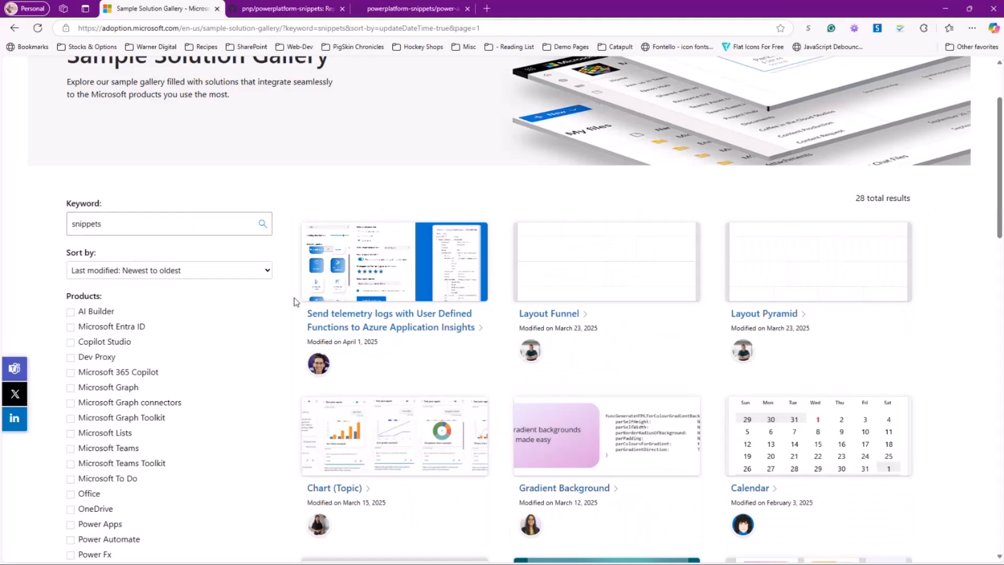
{"action": "mouse_move", "coordinate": [610, 364]}
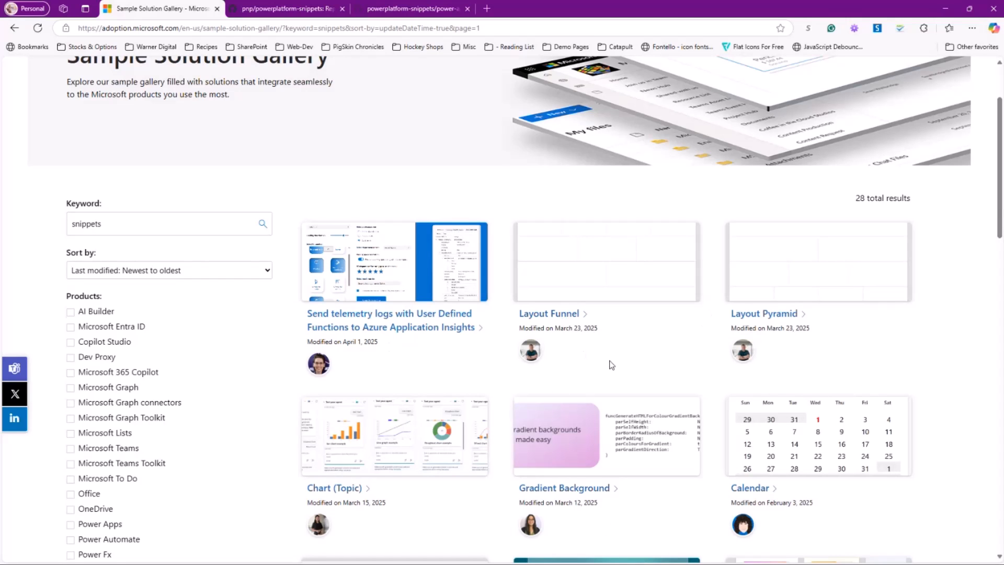
Step: Filter the results to Power Apps and open the SVG Donut sample
{"action": "scroll", "scroll_direction": "down", "scroll_amount": 3}
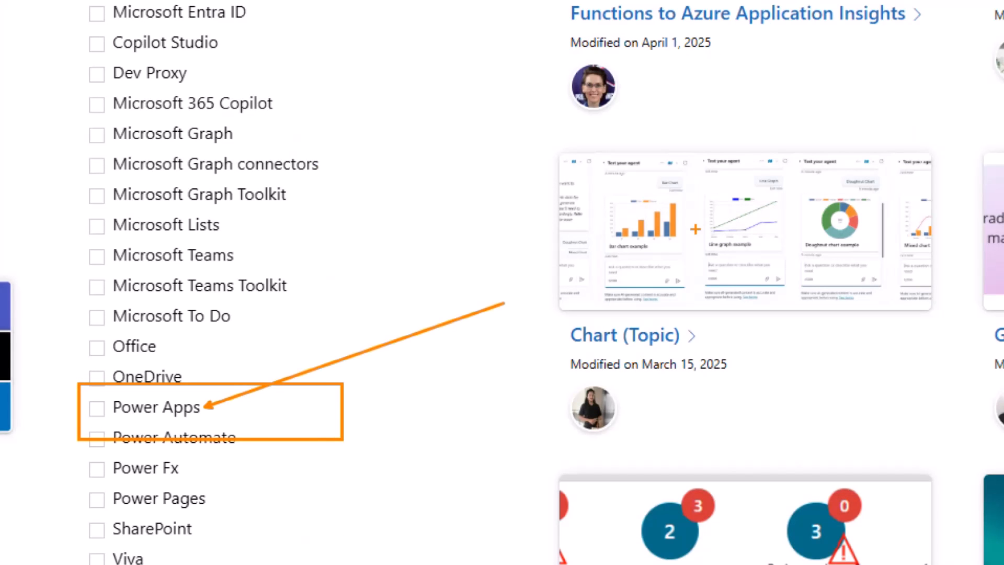
{"action": "left_click", "coordinate": [71, 419]}
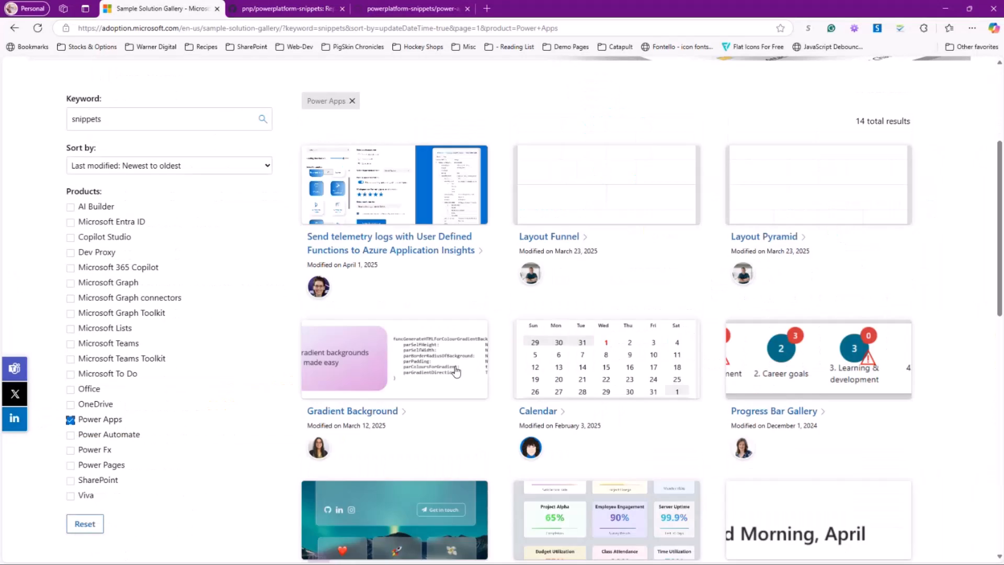
{"action": "scroll", "scroll_direction": "down", "scroll_amount": 3}
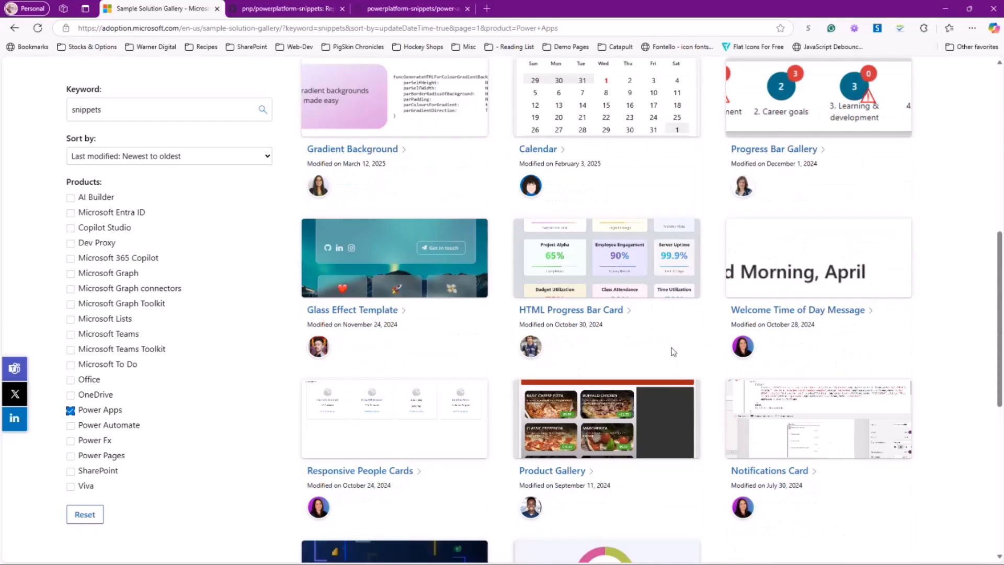
{"action": "scroll", "scroll_direction": "down", "scroll_amount": 3}
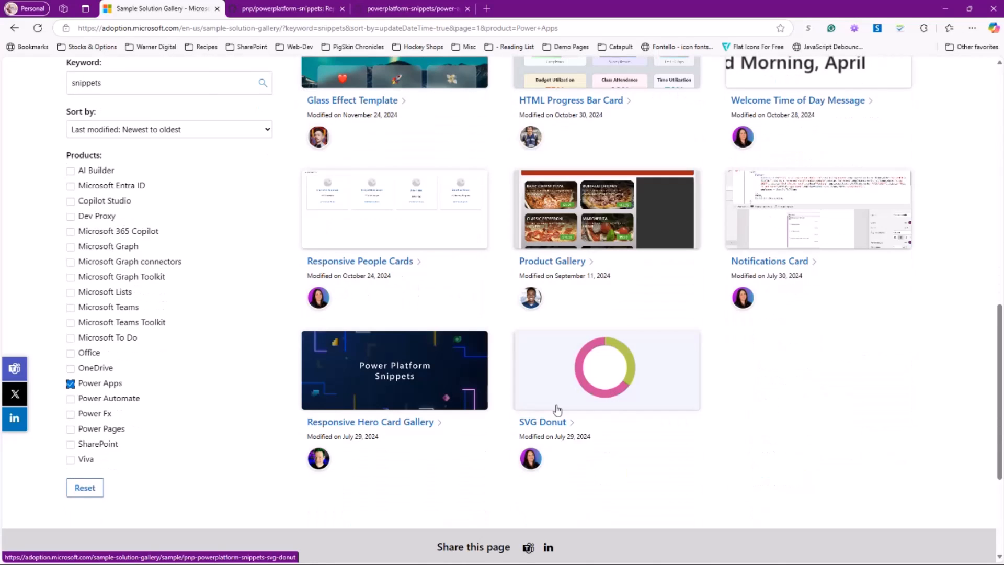
{"action": "left_click", "coordinate": [541, 422]}
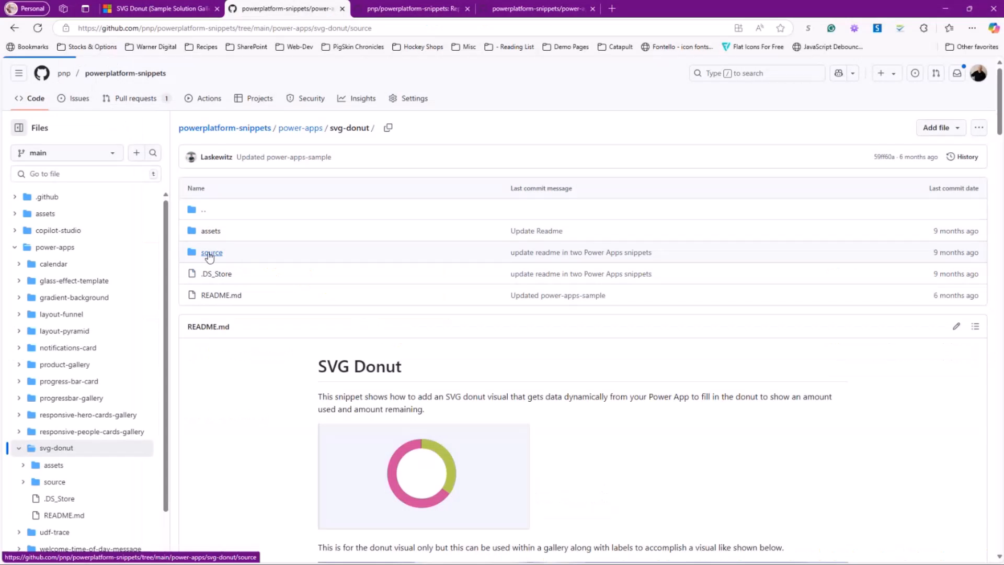
Step: Open the 'source' folder of the svg-donut snippet on GitHub
{"action": "left_click", "coordinate": [211, 252]}
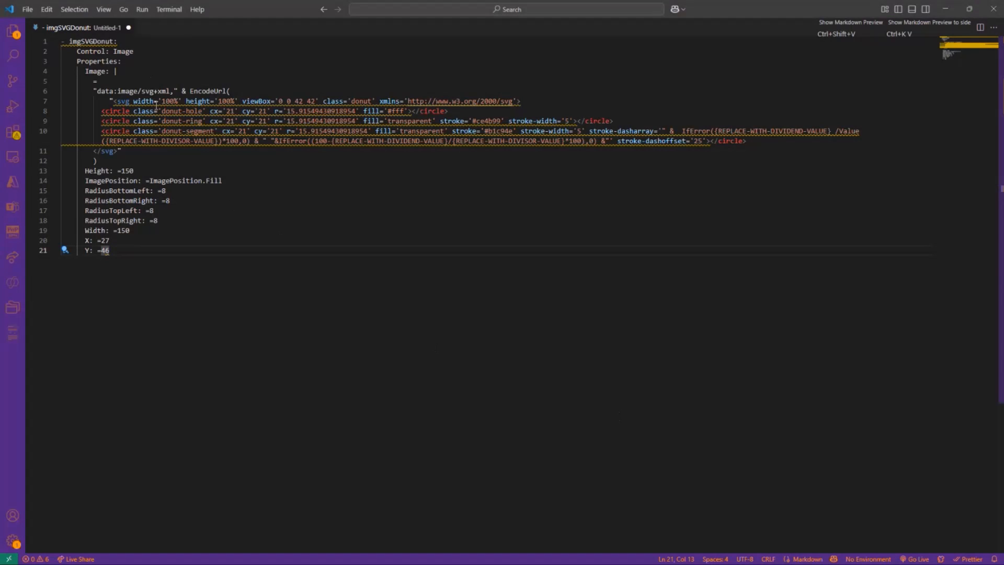
{"action": "mouse_move", "coordinate": [433, 183]}
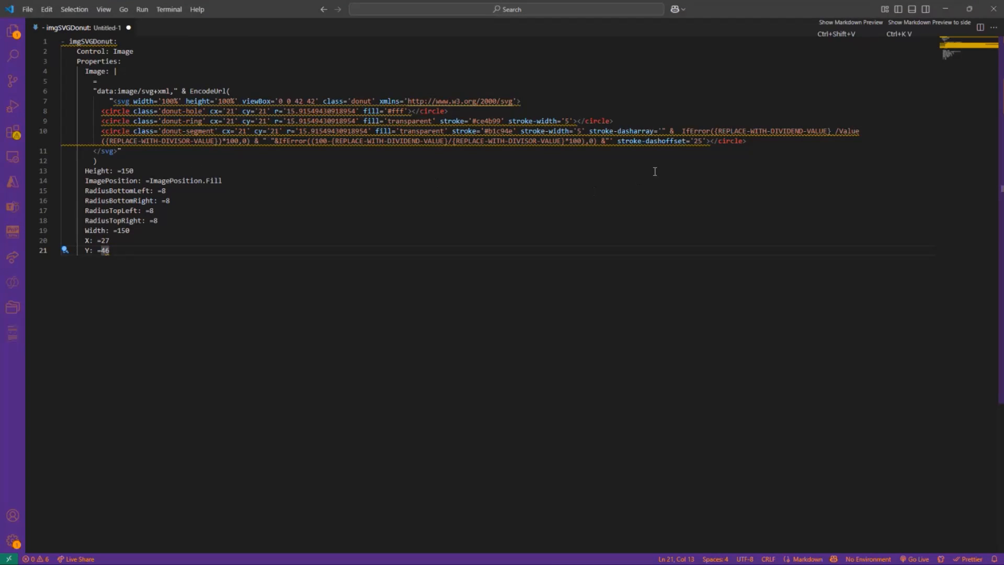
Step: Switch the untitled imgSVGDonut file's language mode from Markdown to YAML
{"action": "left_click", "coordinate": [163, 191]}
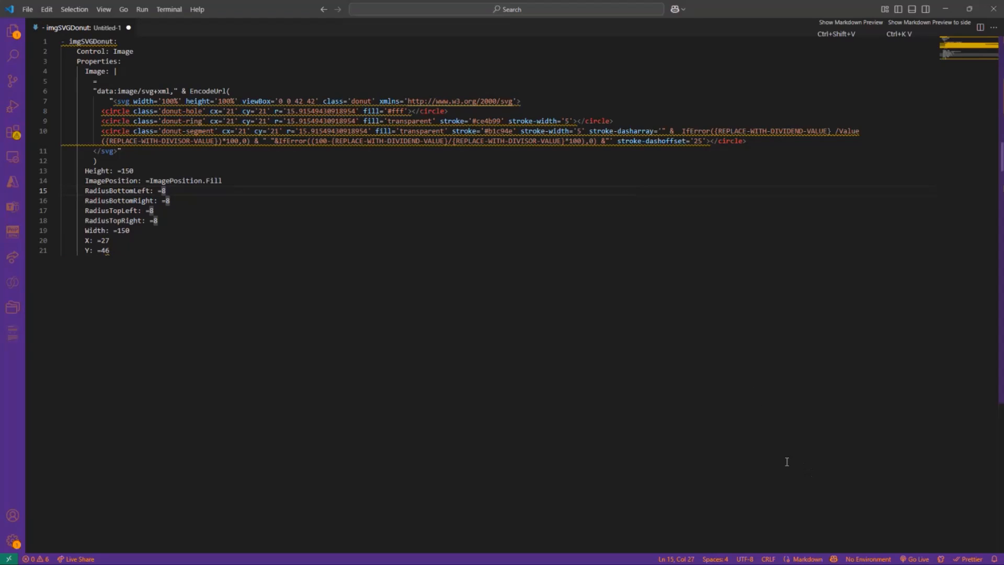
{"action": "left_click", "coordinate": [806, 559]}
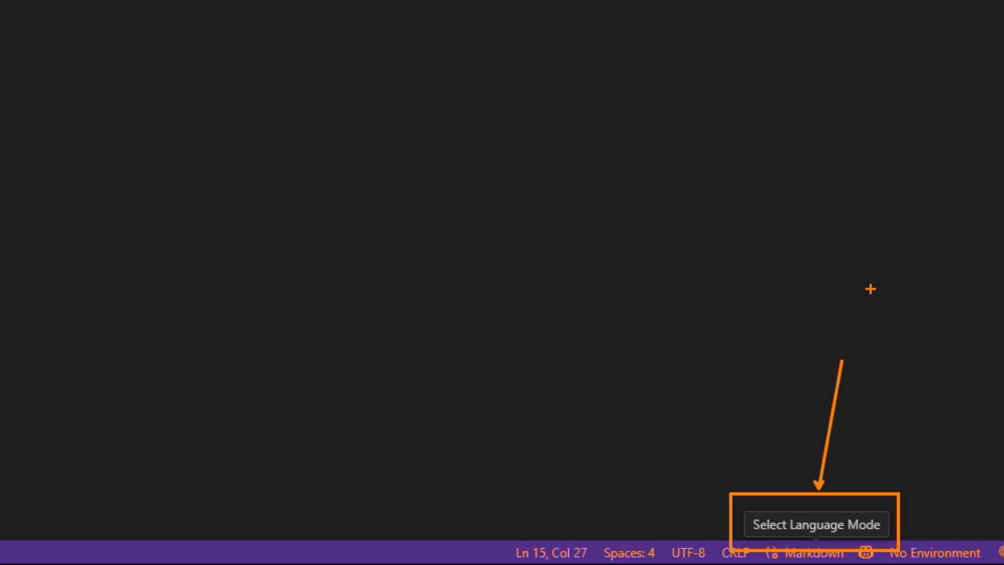
{"action": "left_click", "coordinate": [813, 552]}
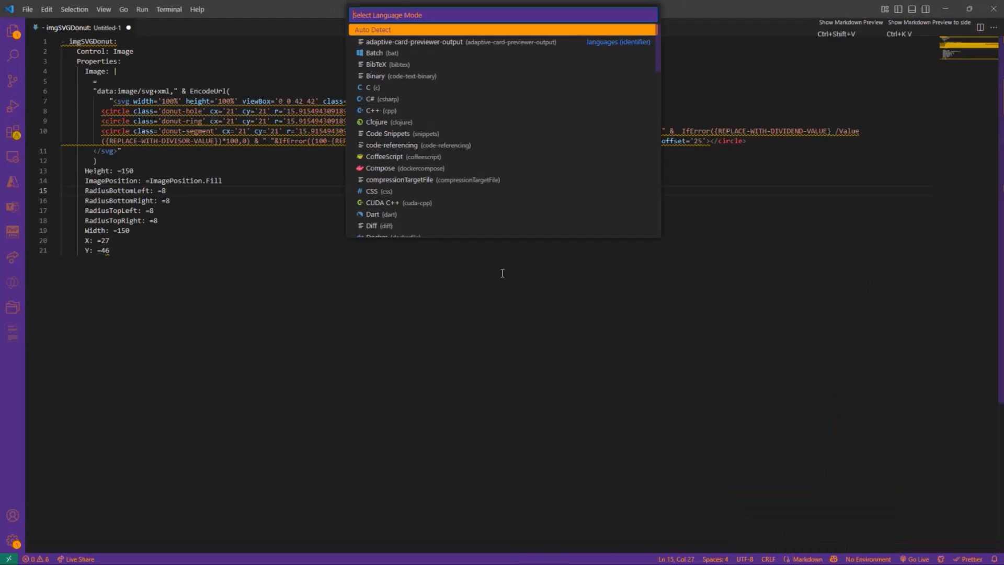
{"action": "type", "text": "yam"}
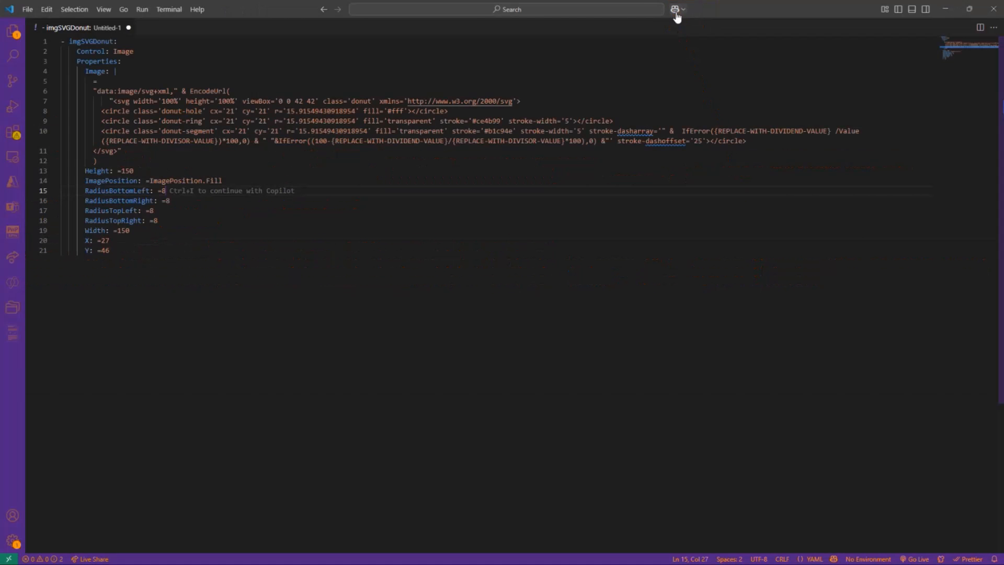
Step: Ask Copilot Chat for code comments explaining each property and value of the selected YAML
{"action": "left_click", "coordinate": [675, 9]}
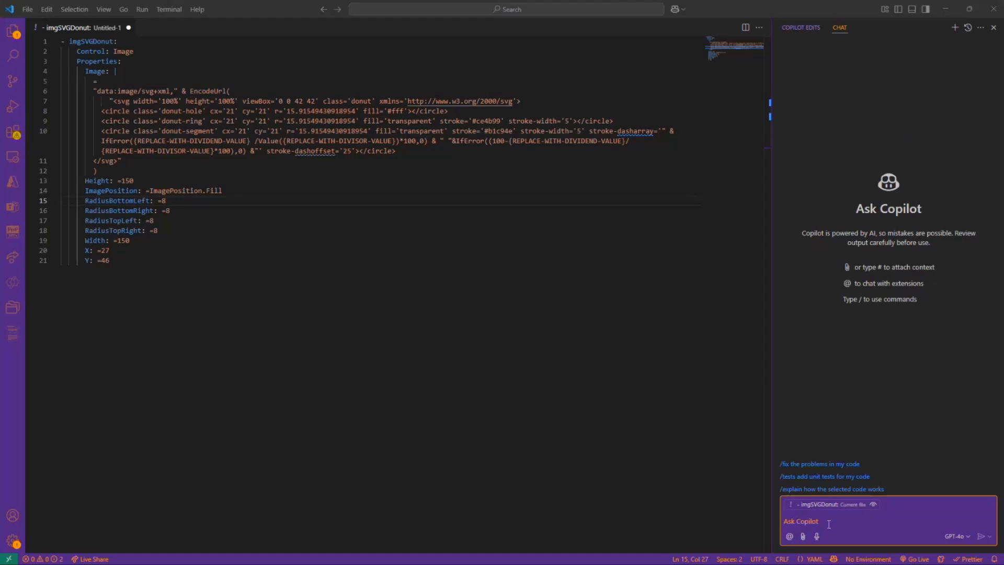
{"action": "type", "text": "For the selected YAML, can you please provide me documentation explaining the properties and values?"}
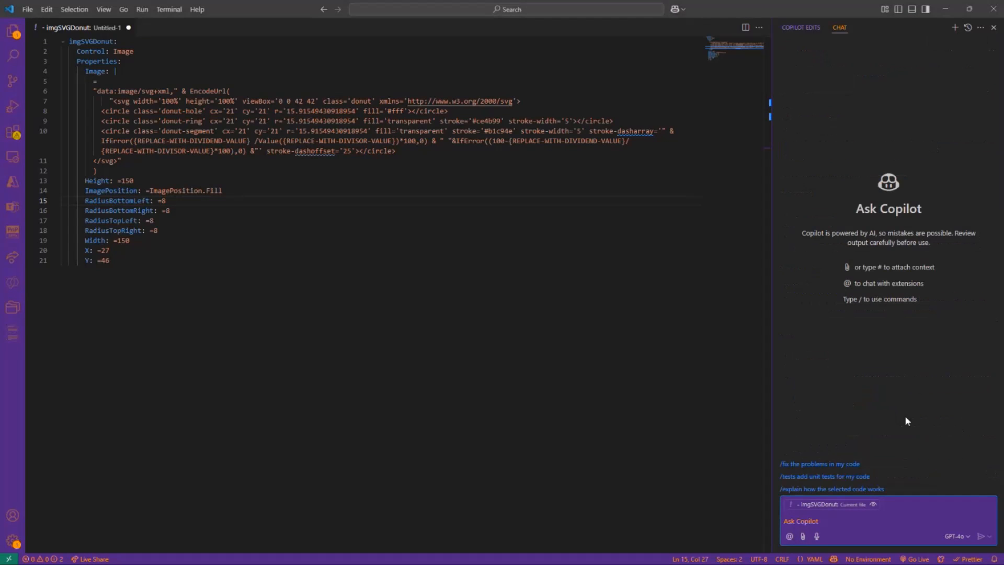
{"action": "type", "text": "For the selected YAML, can you please provide me code comments explaining the properties and values?"}
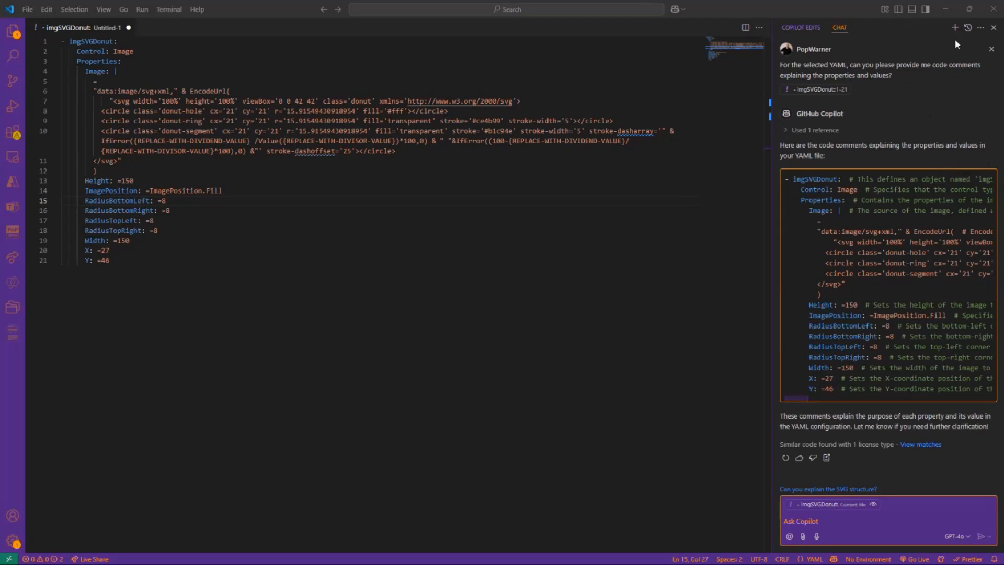
{"action": "mouse_move", "coordinate": [952, 27]}
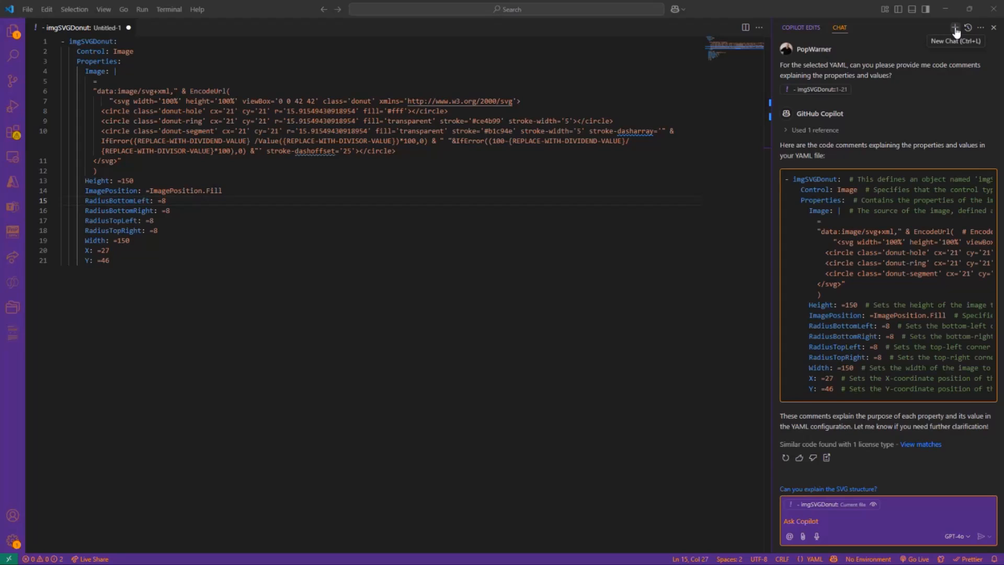
Step: In a new Copilot chat, request an introductory comment block and insert it above imgSVGDonut
{"action": "left_click", "coordinate": [953, 27]}
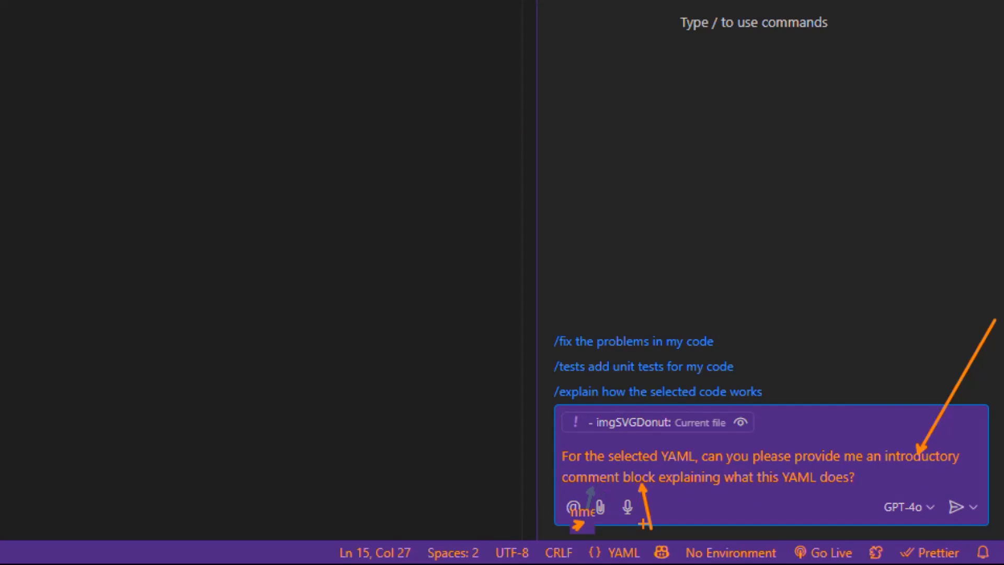
{"action": "left_click", "coordinate": [958, 506]}
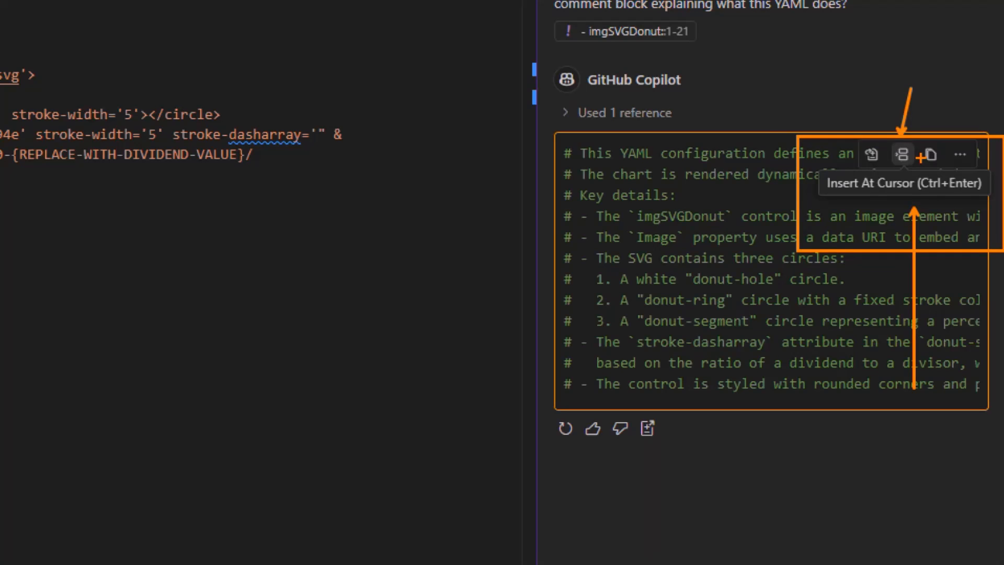
{"action": "left_click", "coordinate": [926, 154]}
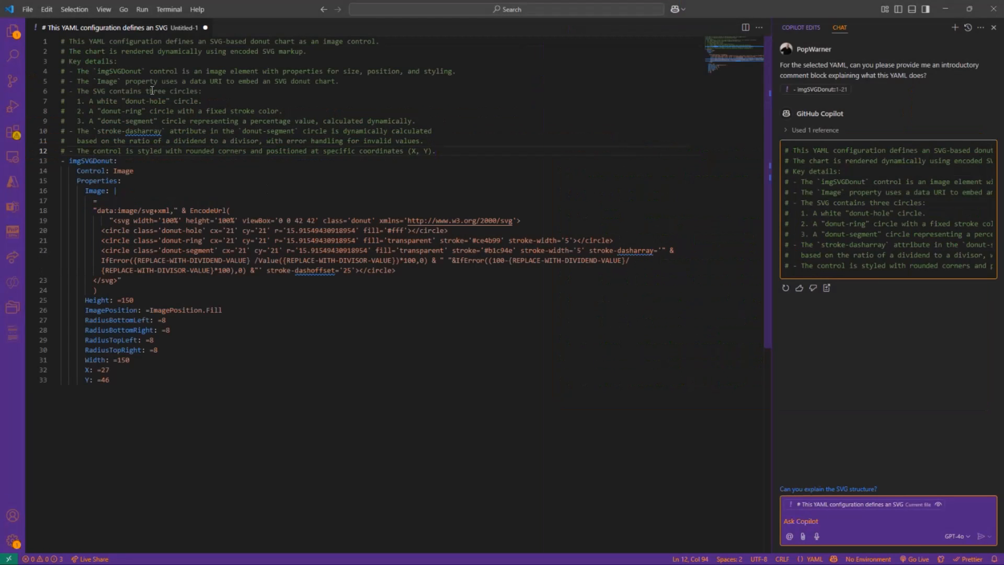